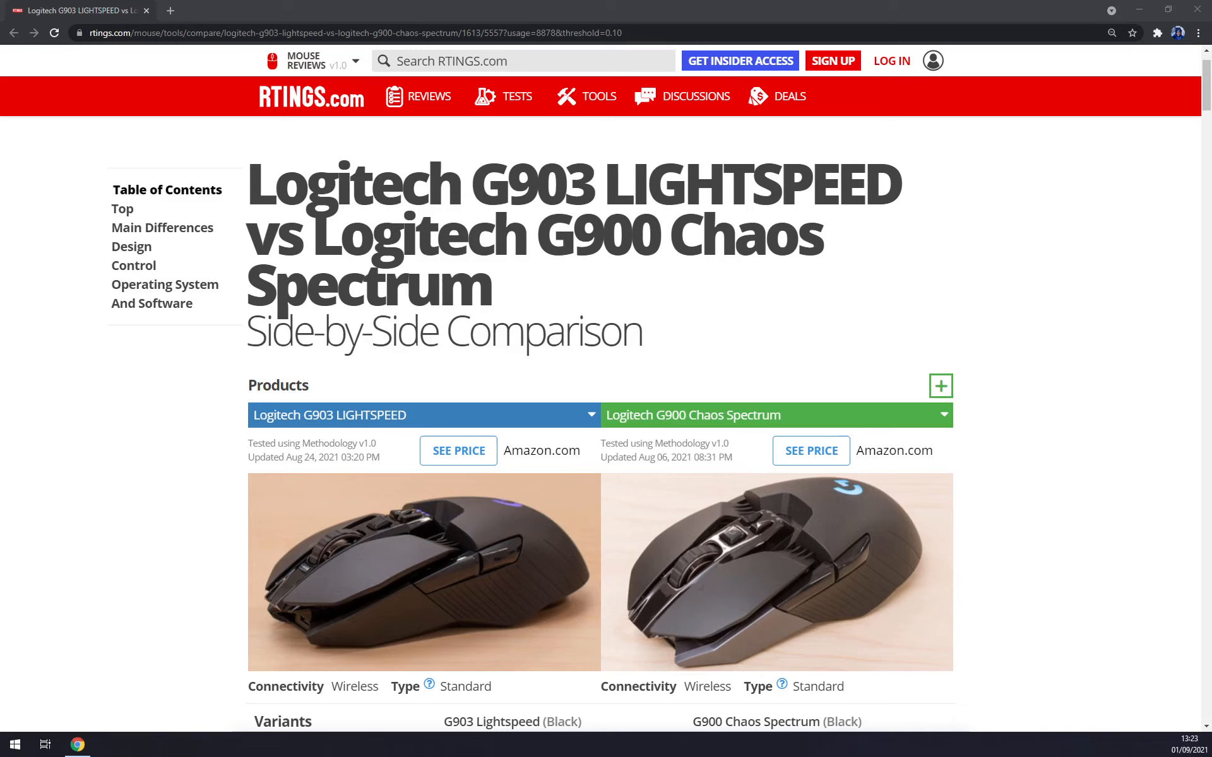
scroll("down", 3)
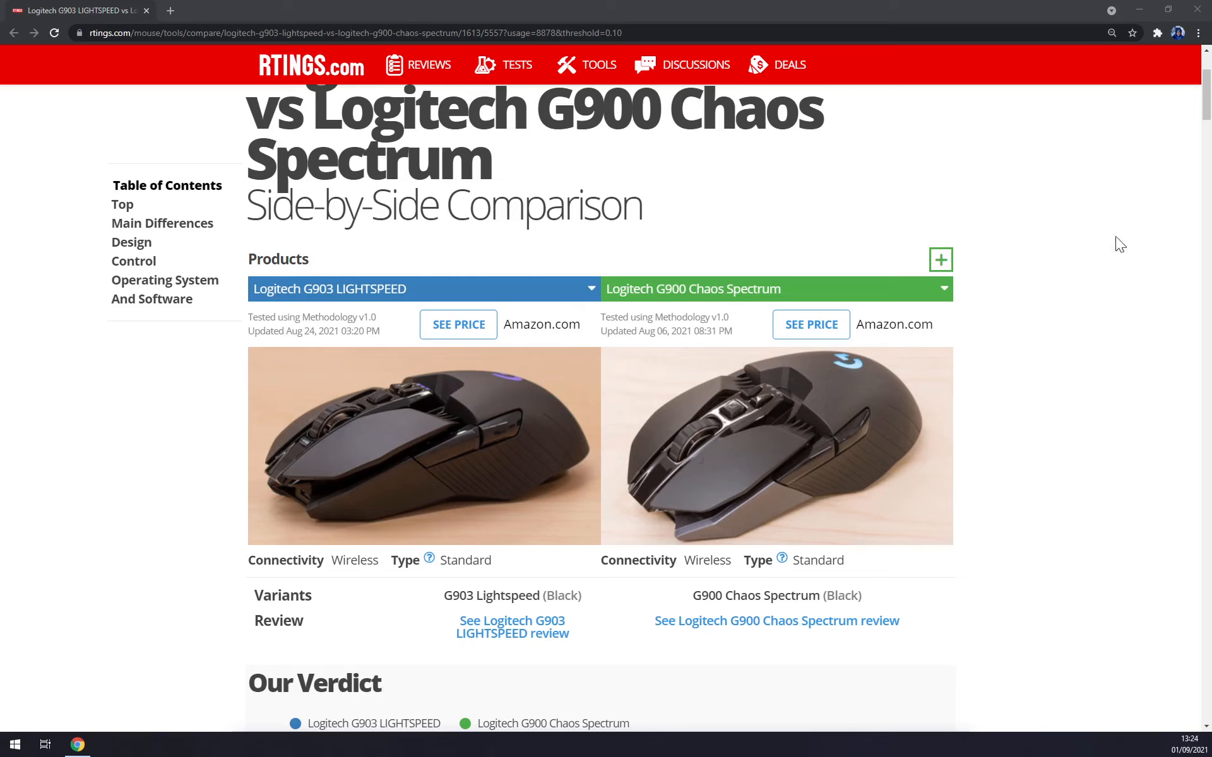
scroll("down", 3)
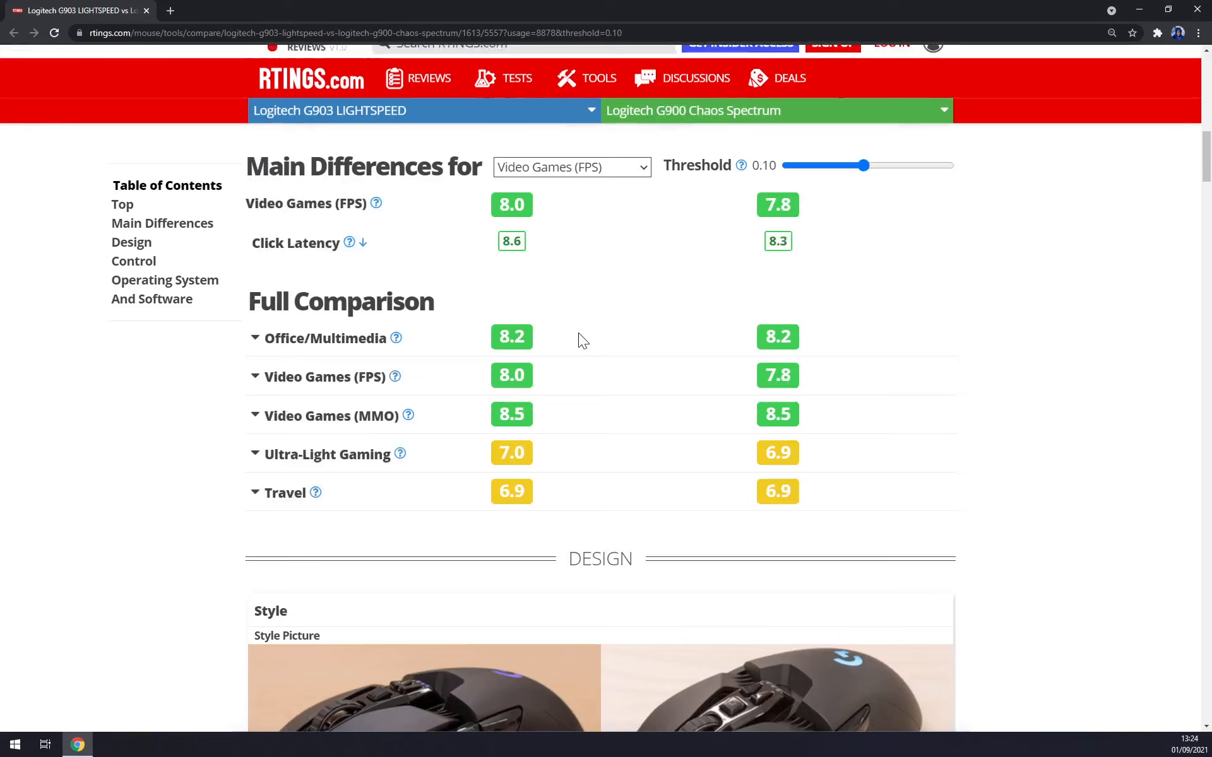
scroll("down", 3)
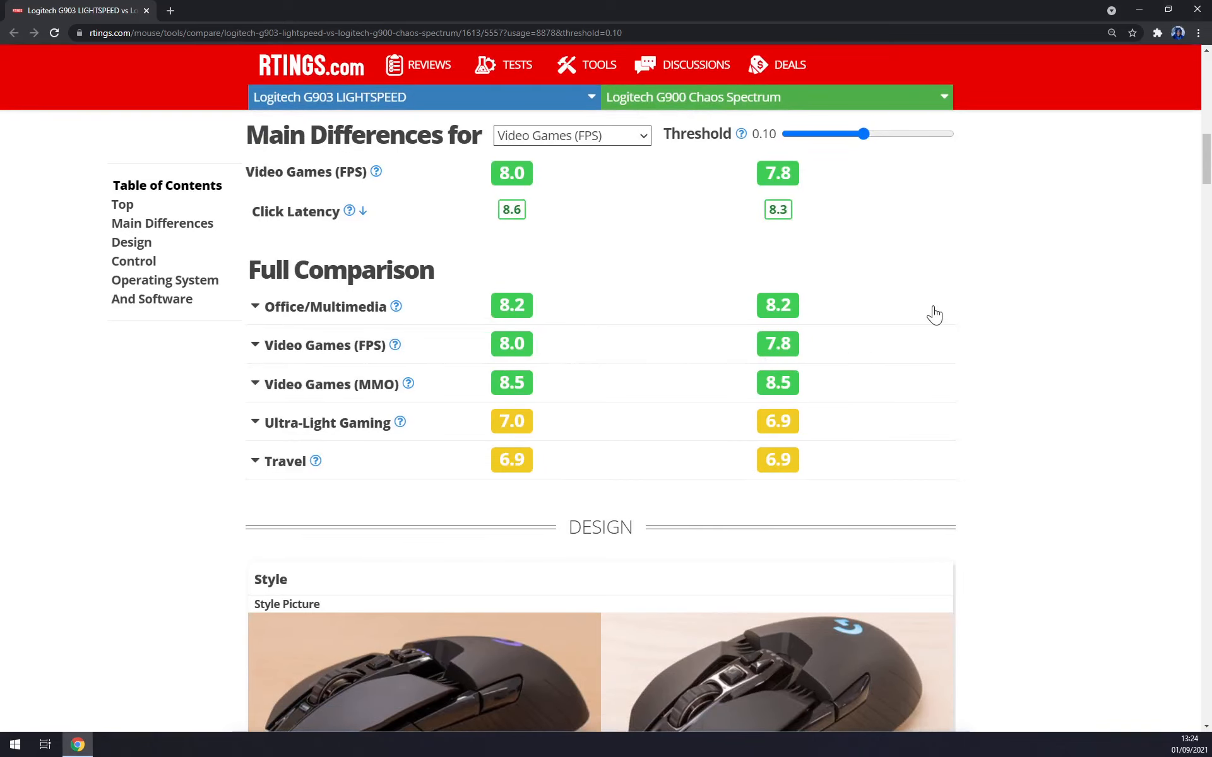
scroll("down", 3)
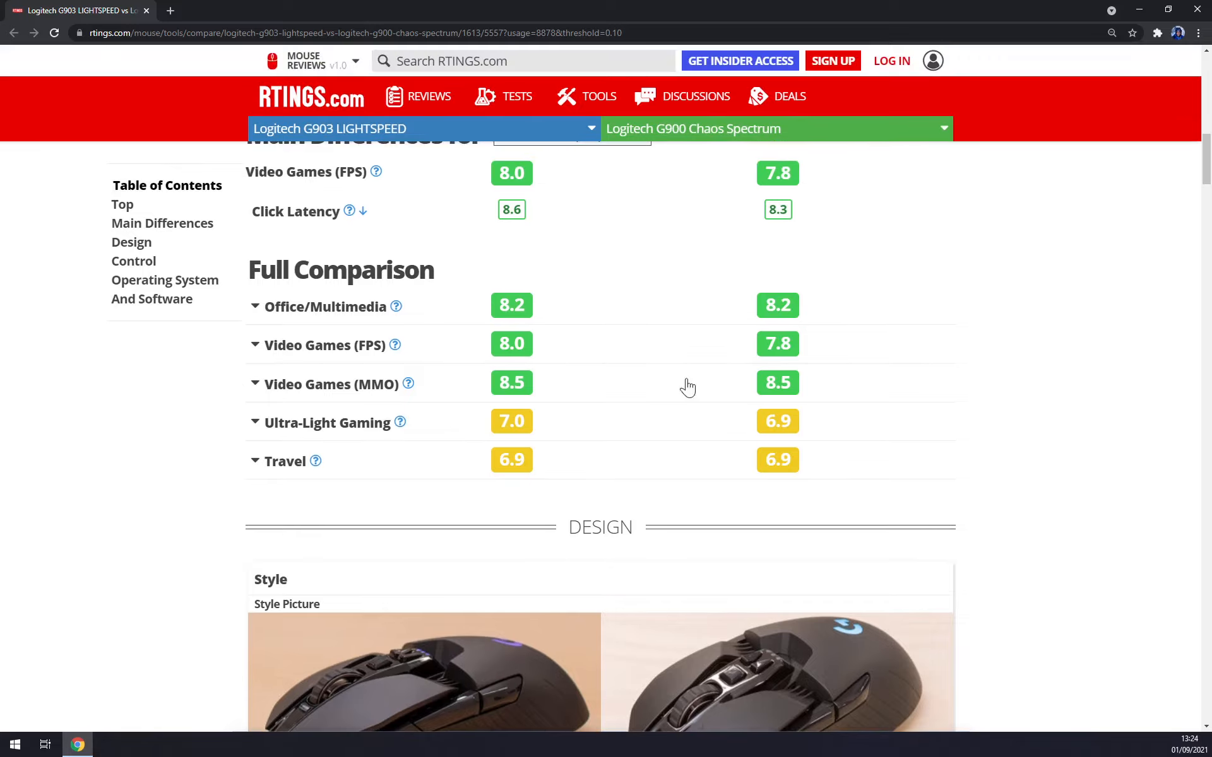
mouse_move(521, 360)
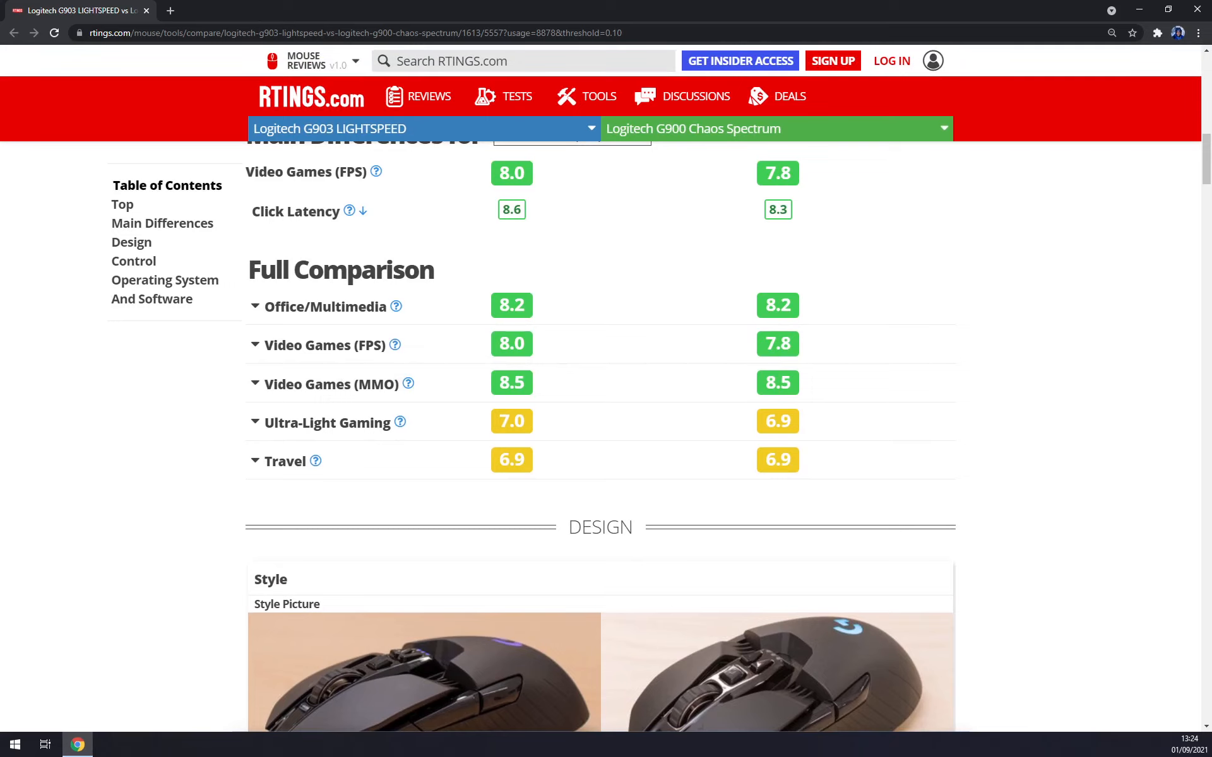
mouse_move(297, 133)
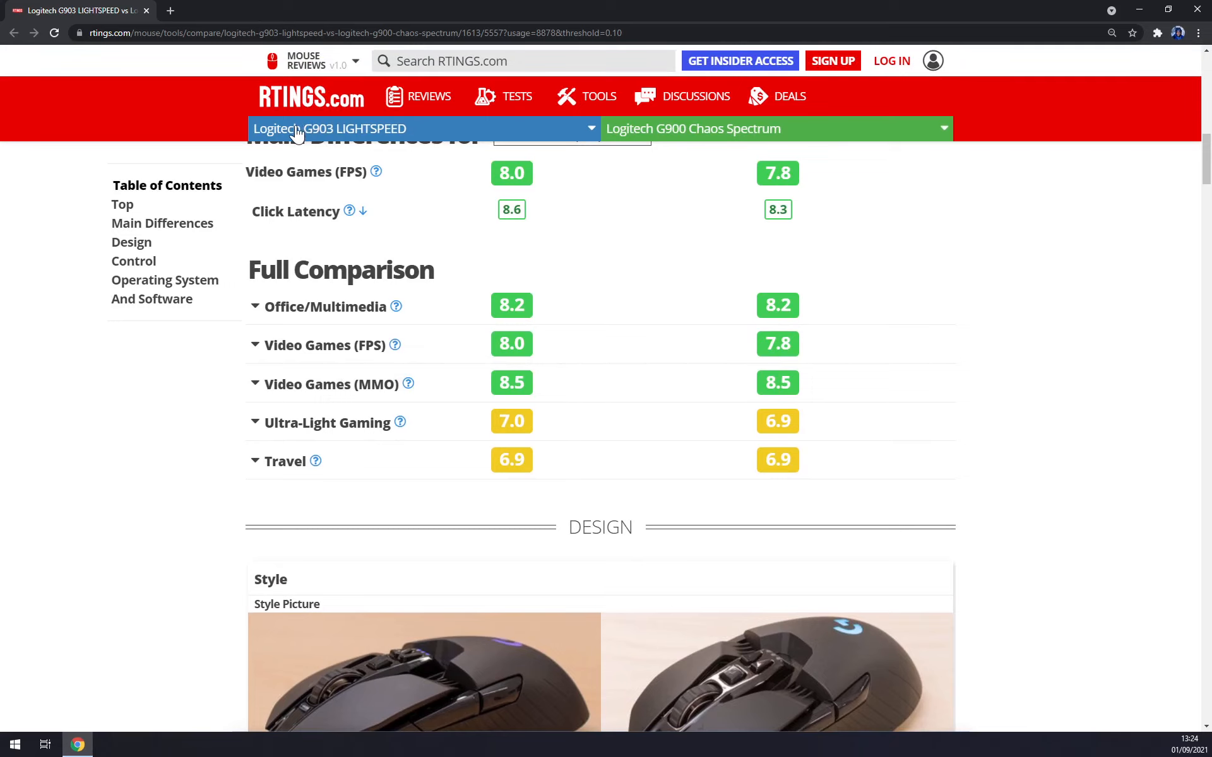
scroll("down", 3)
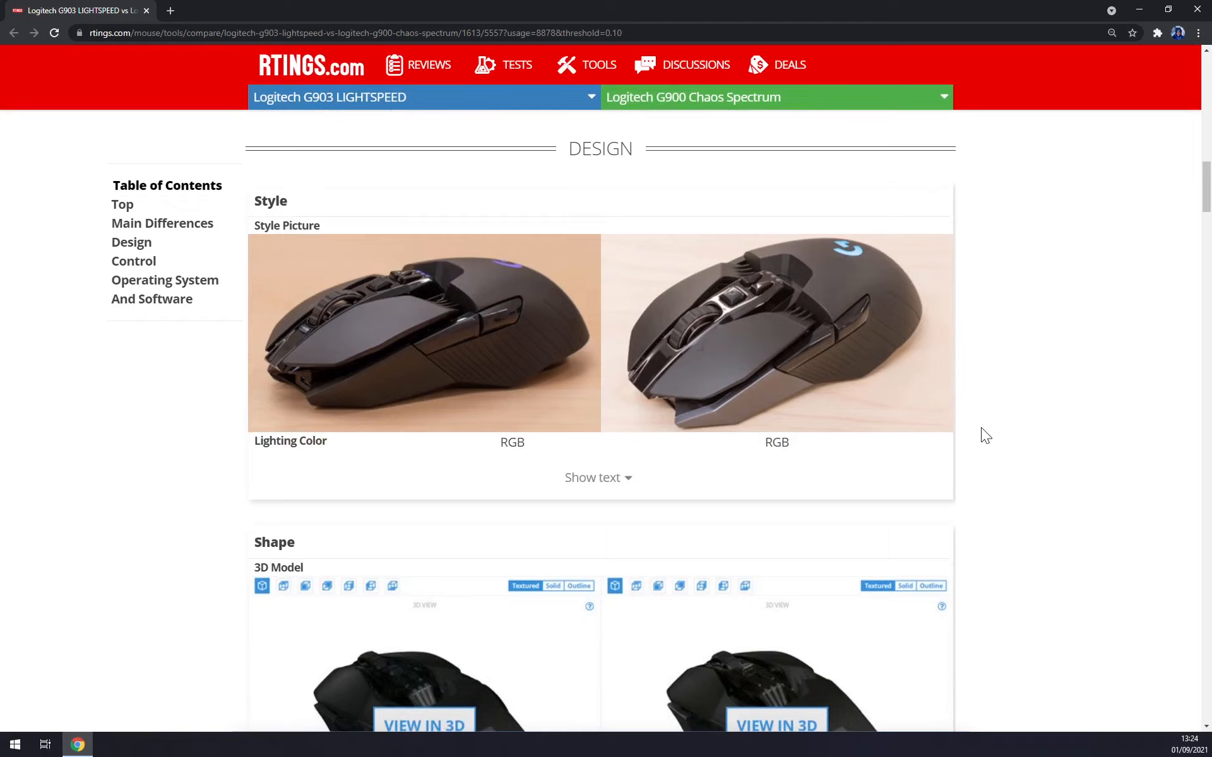
scroll("down", 3)
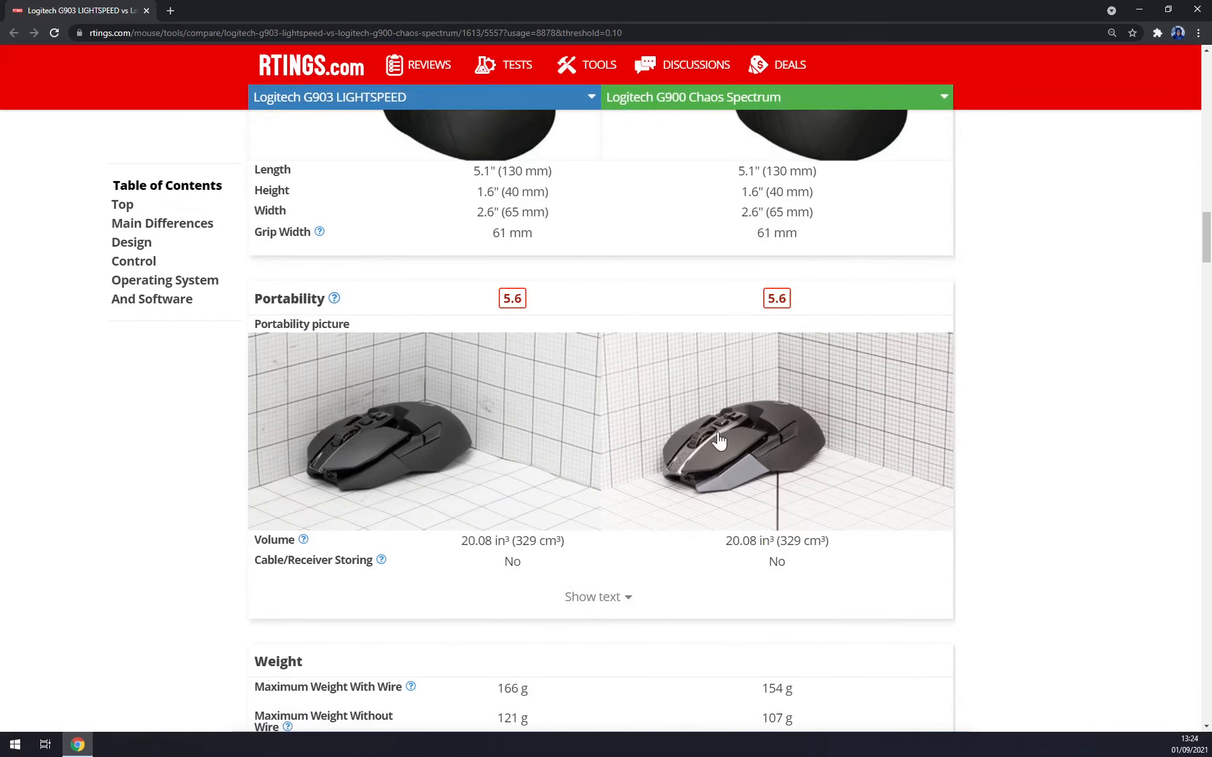
scroll("down", 3)
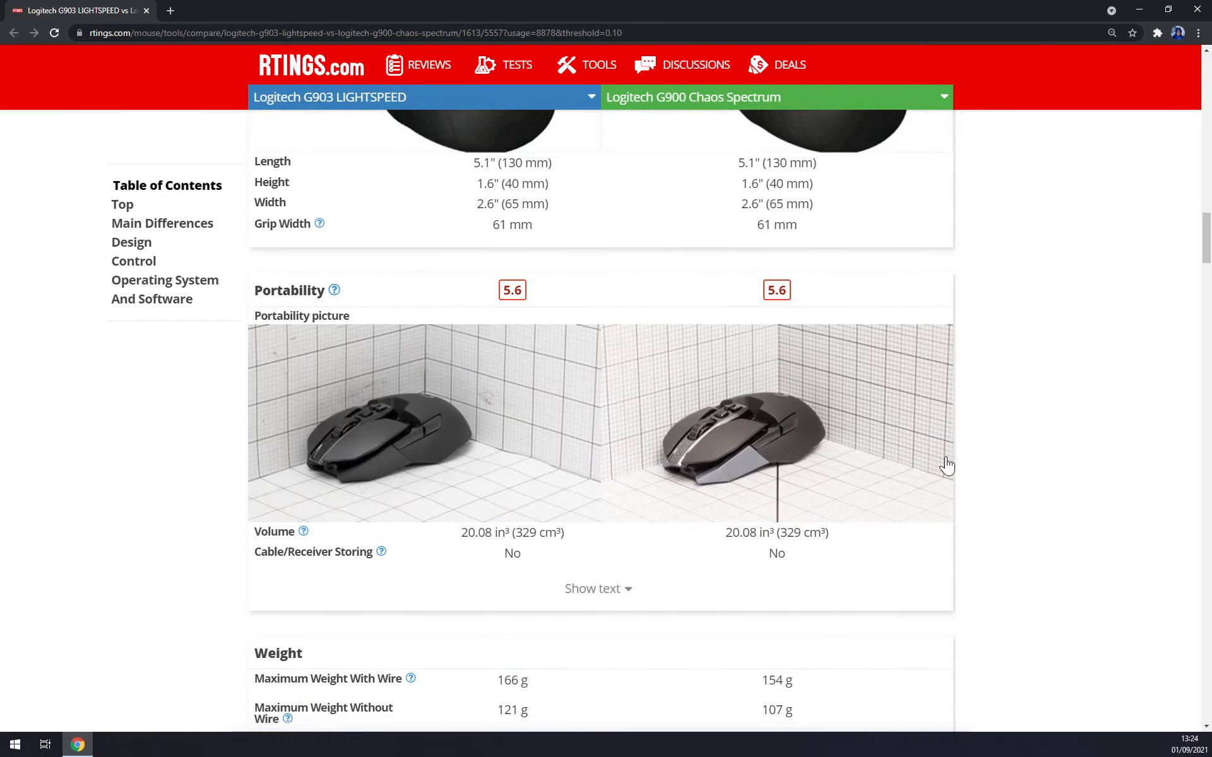
scroll("down", 3)
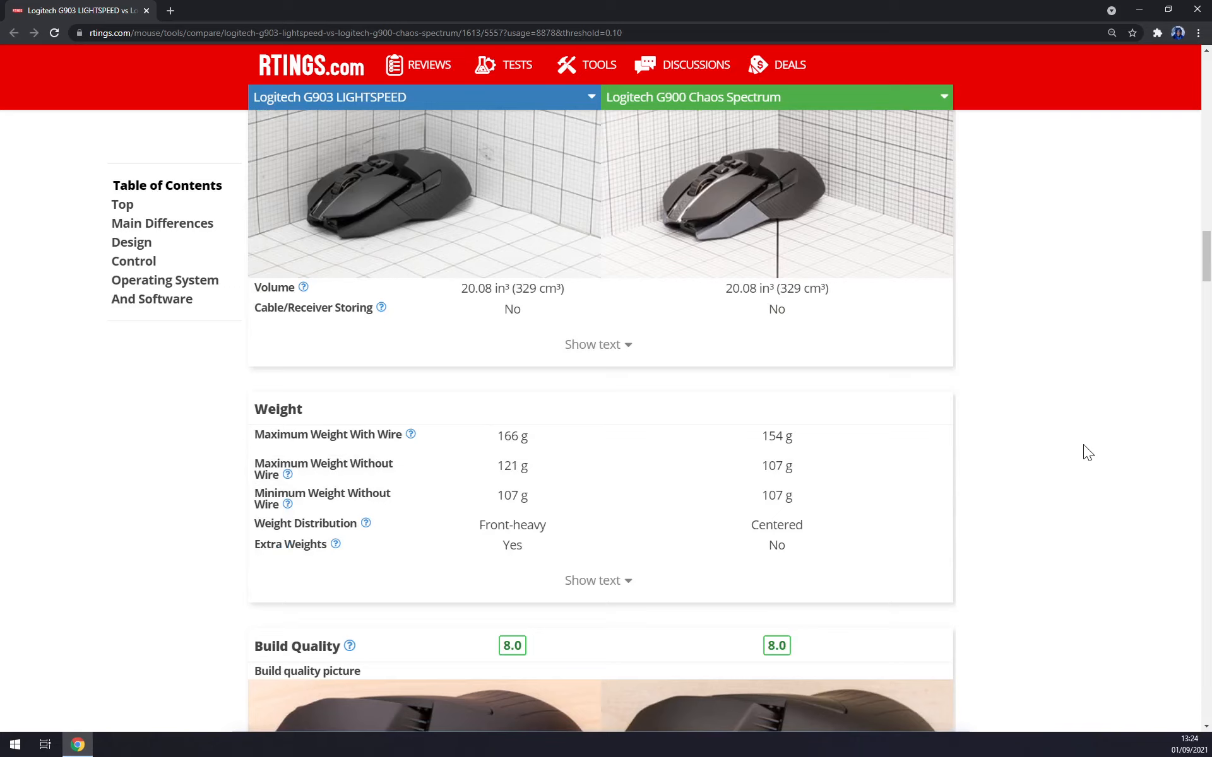
mouse_move(1072, 415)
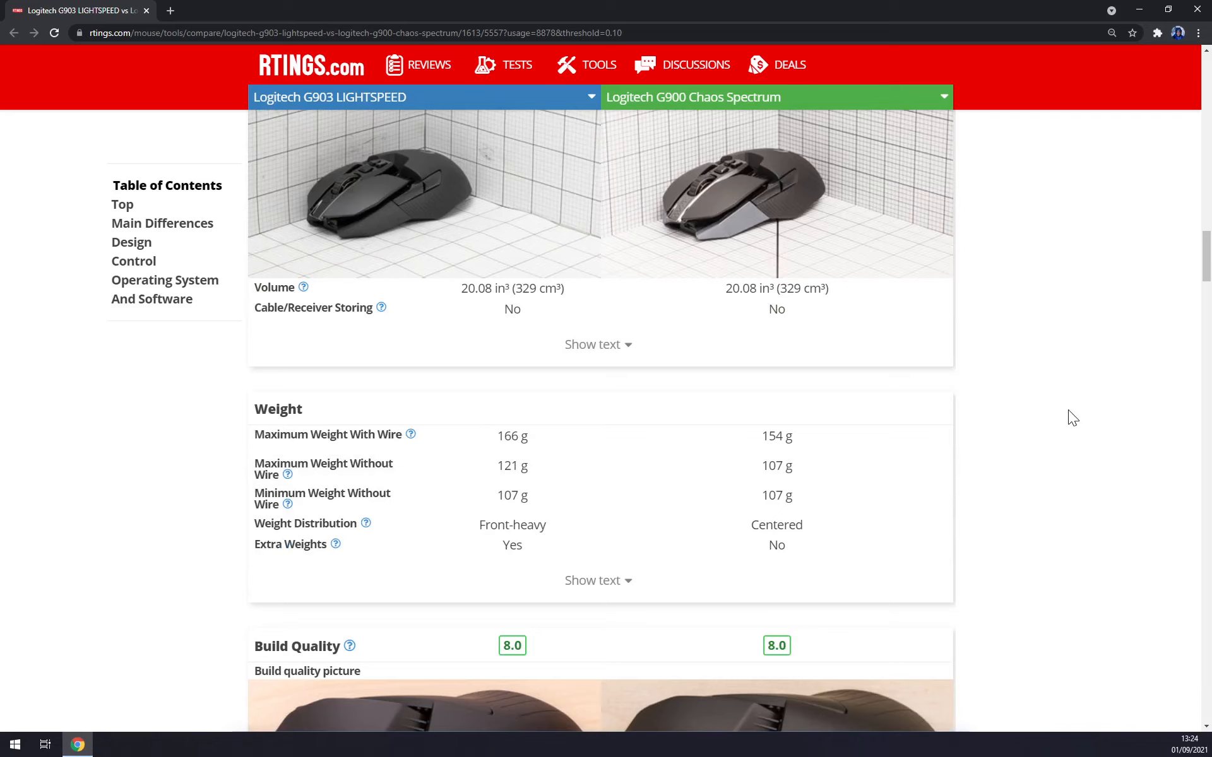
mouse_move(1092, 412)
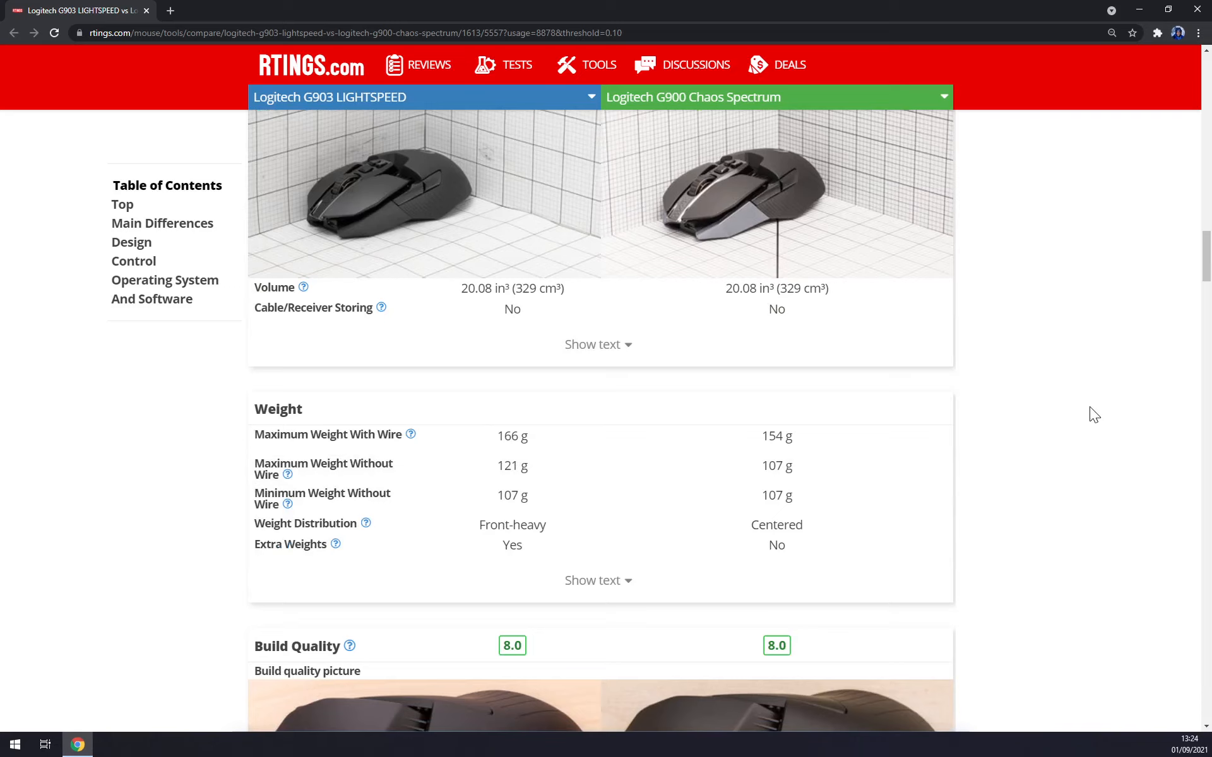
mouse_move(970, 340)
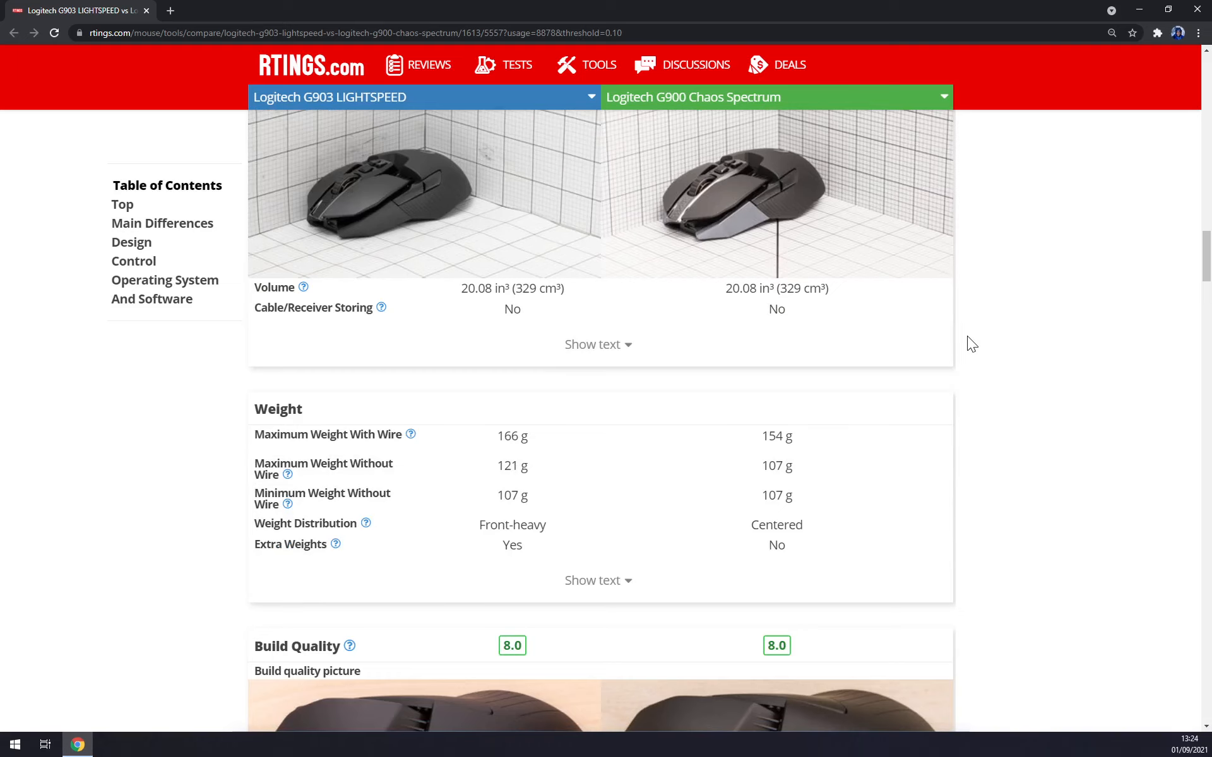
scroll("down", 3)
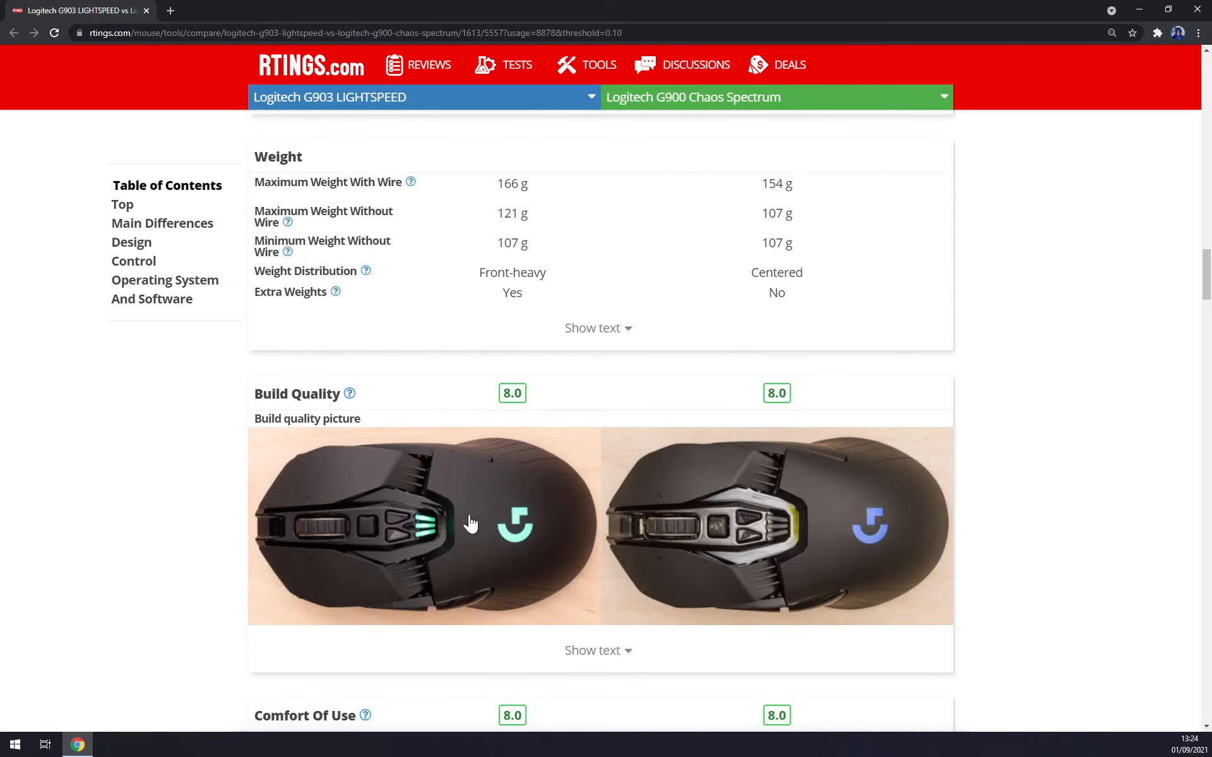
scroll("down", 3)
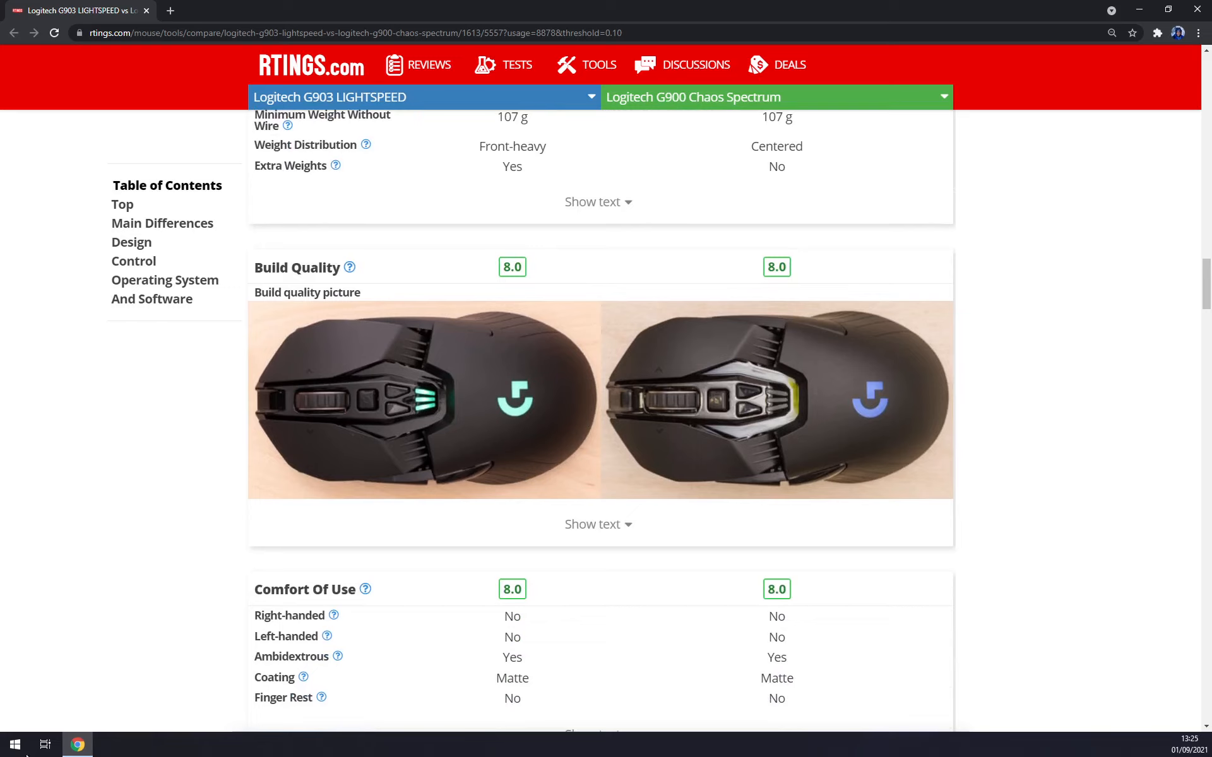
scroll("down", 3)
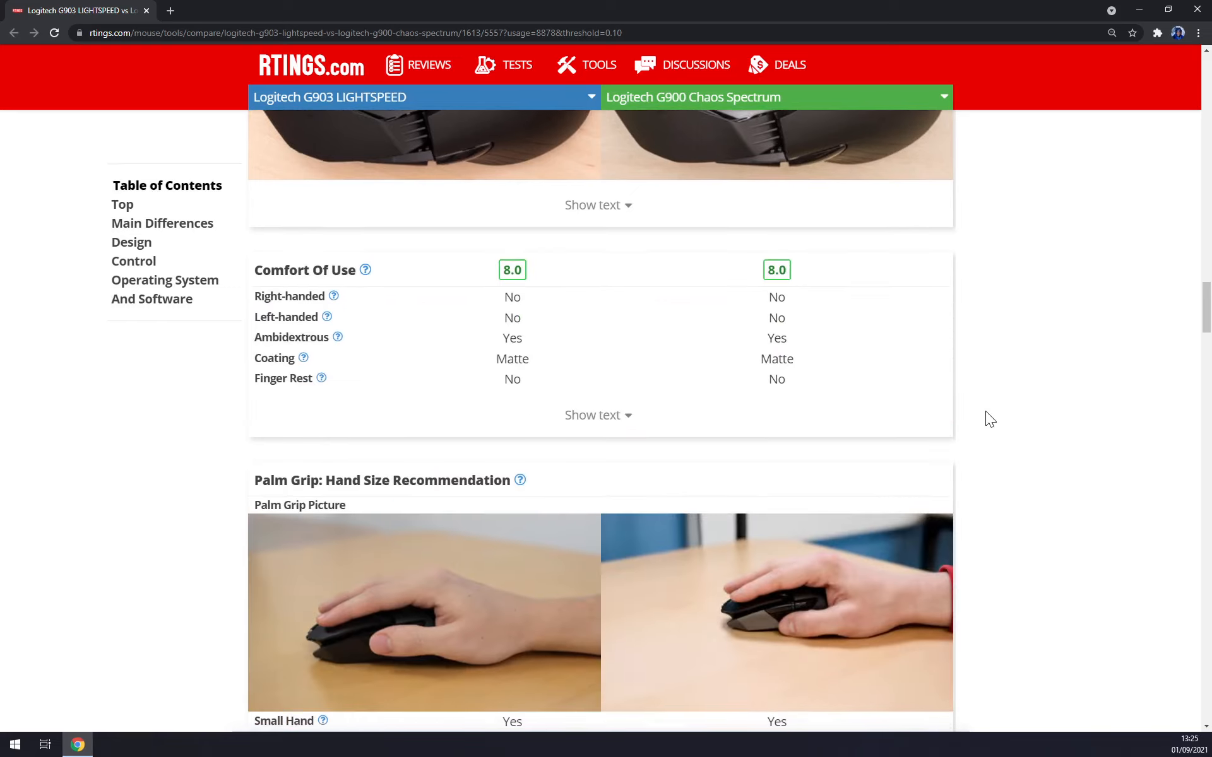
scroll("down", 3)
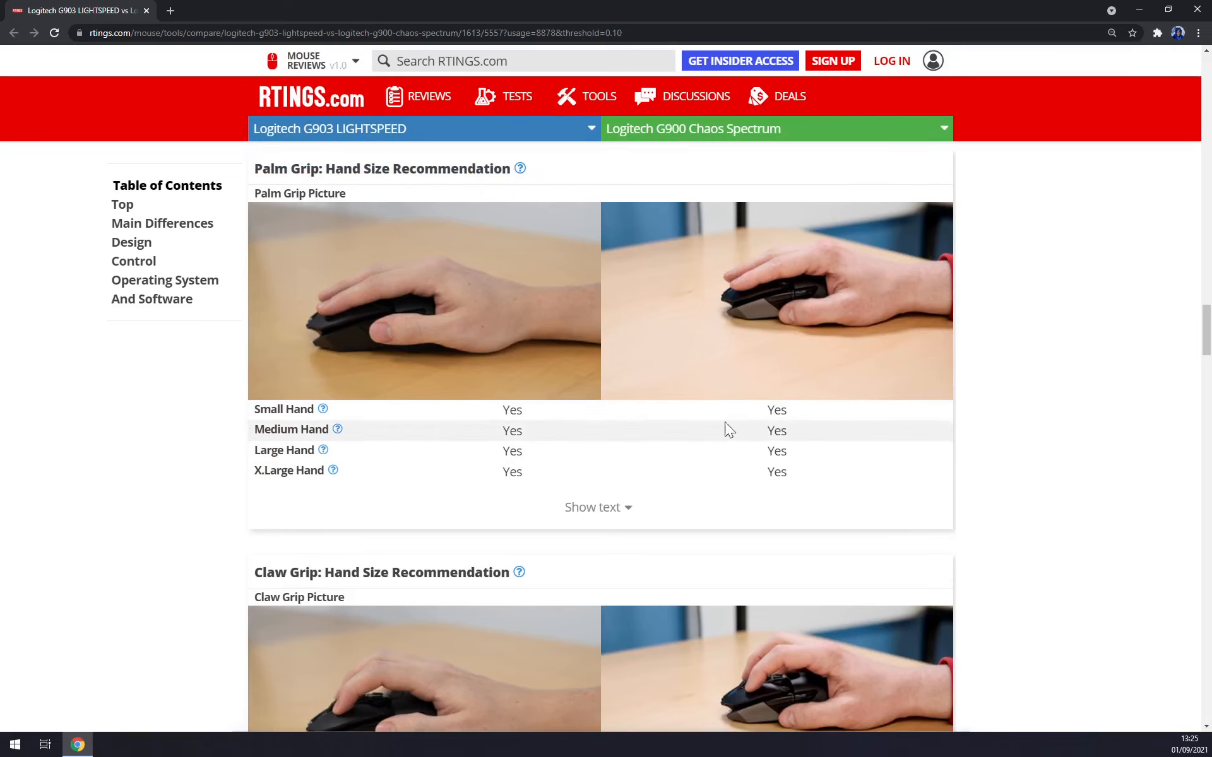
scroll("down", 3)
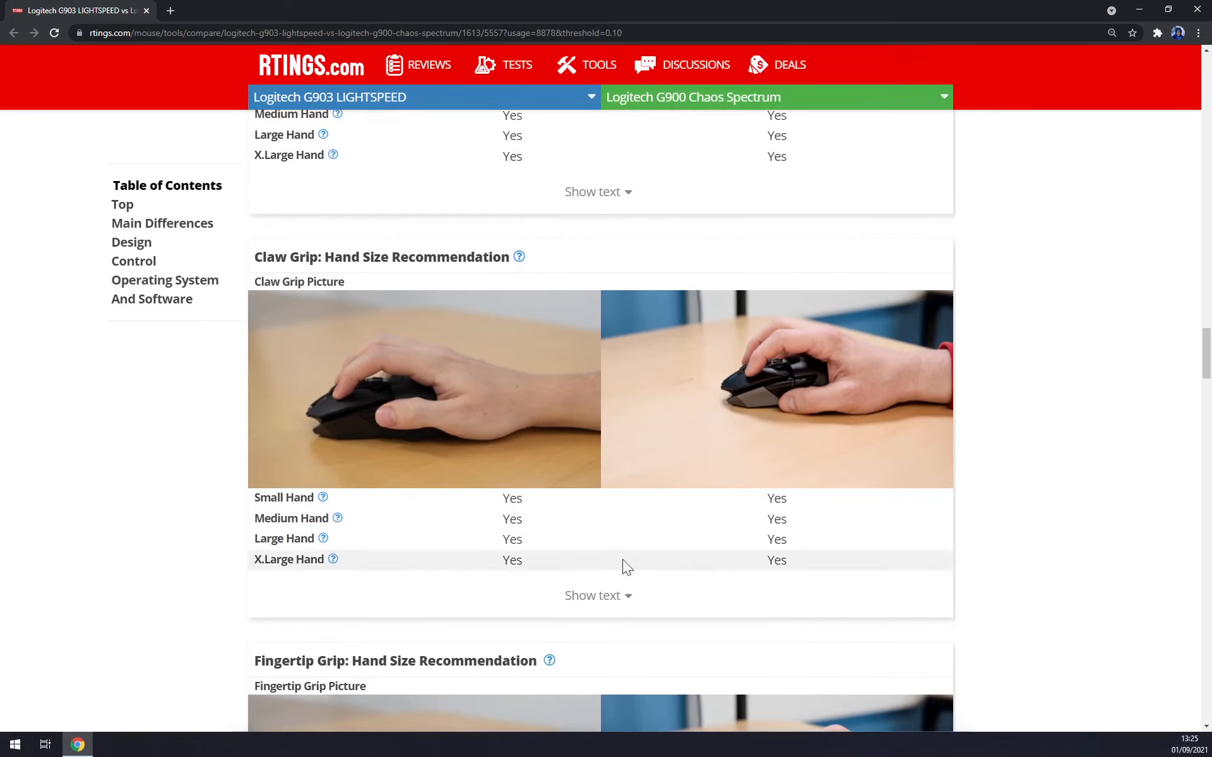
scroll("down", 3)
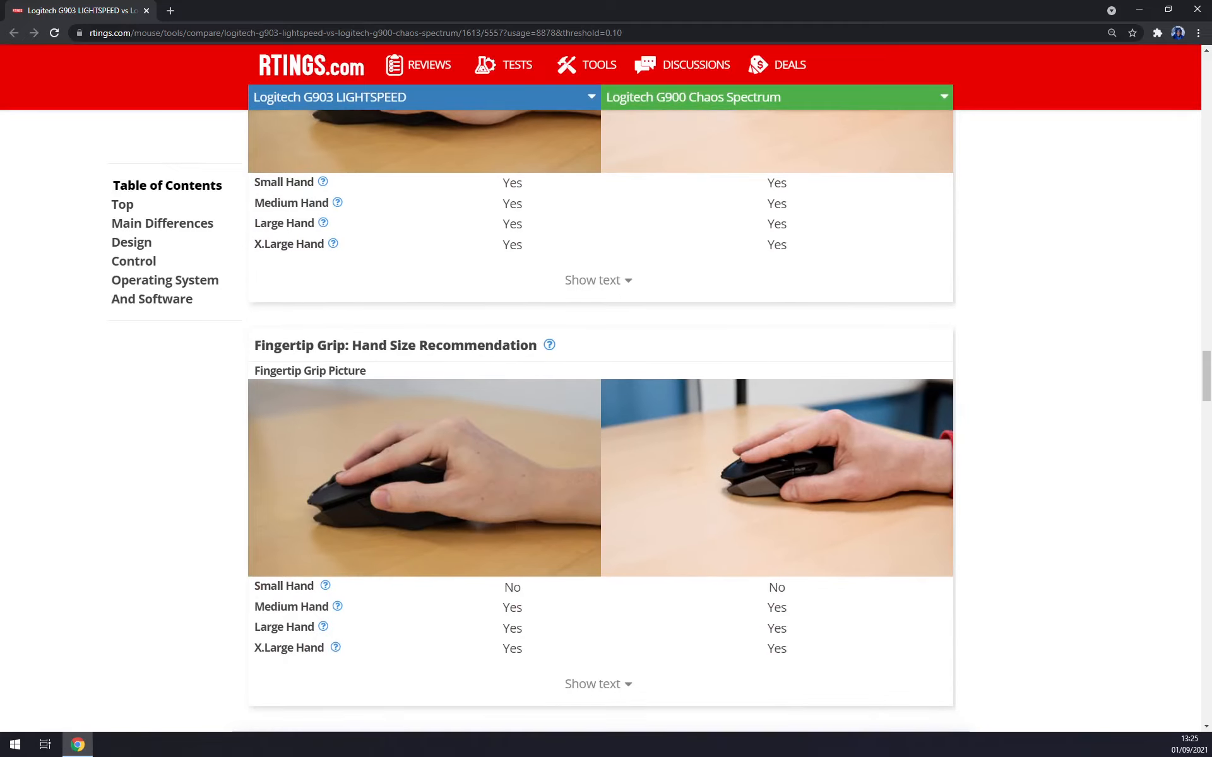
scroll("down", 3)
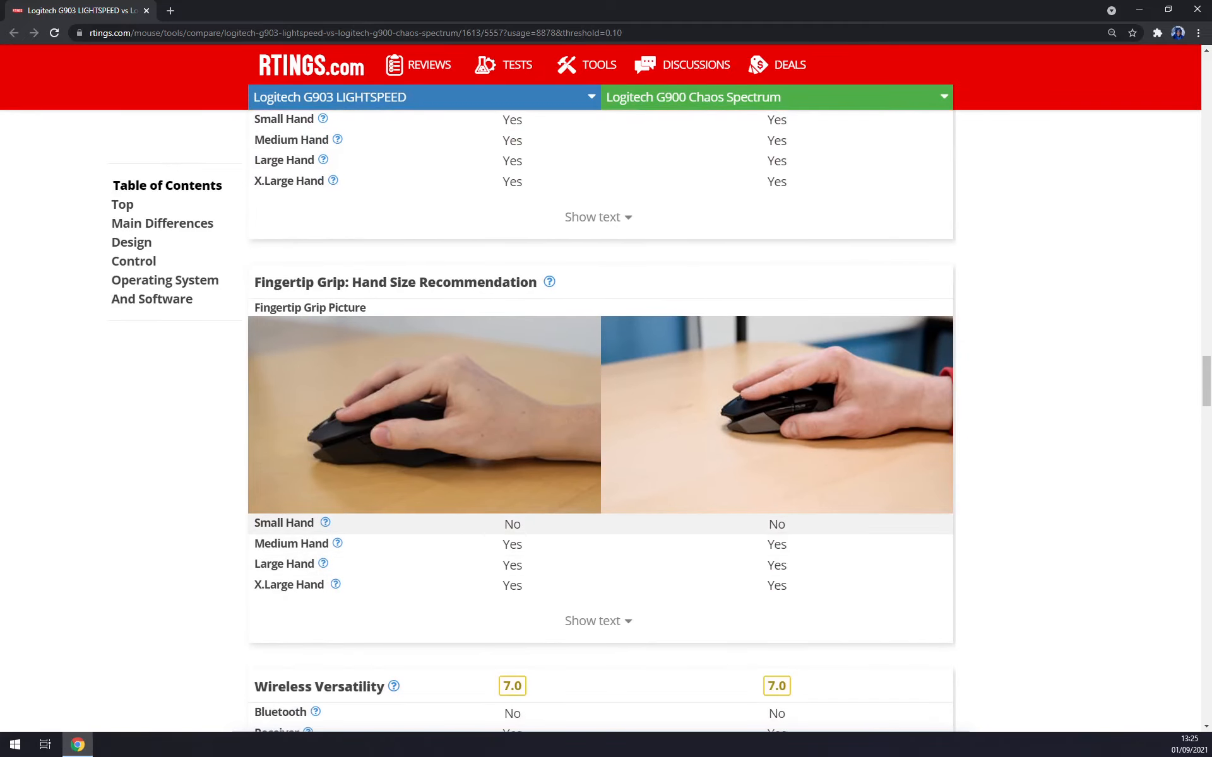
scroll("down", 3)
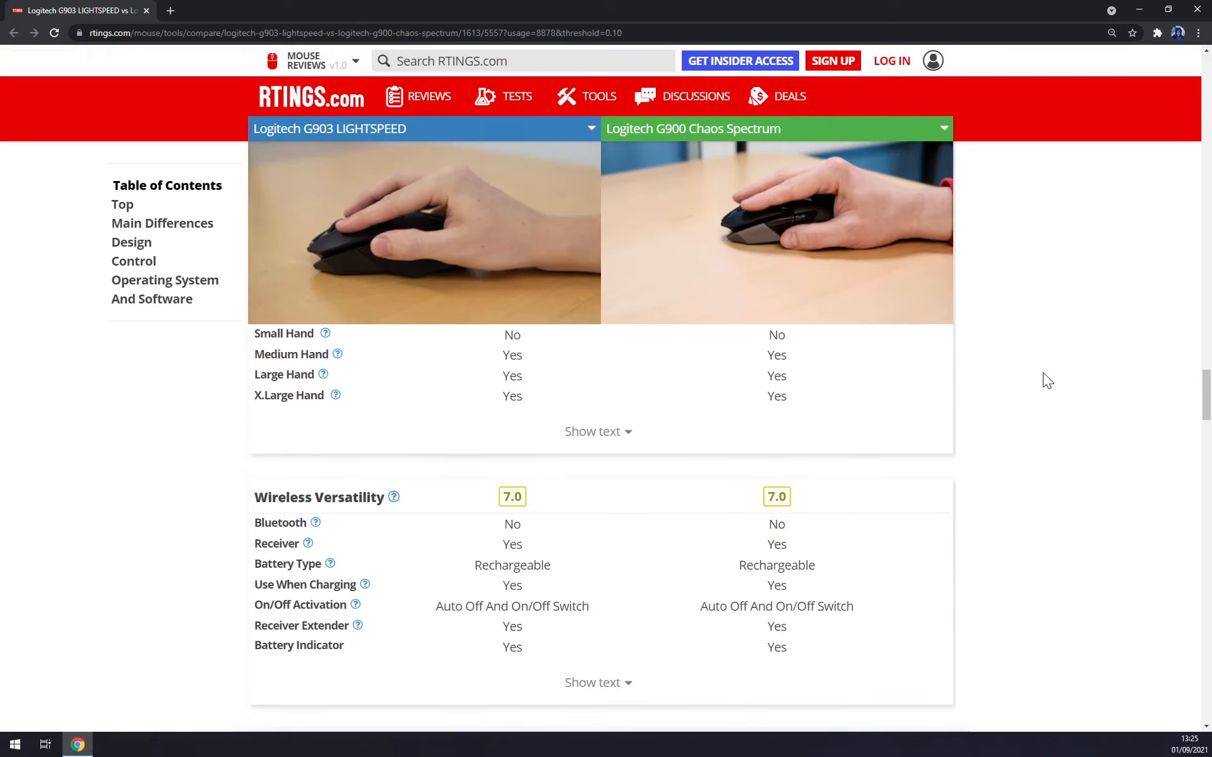
mouse_move(1030, 369)
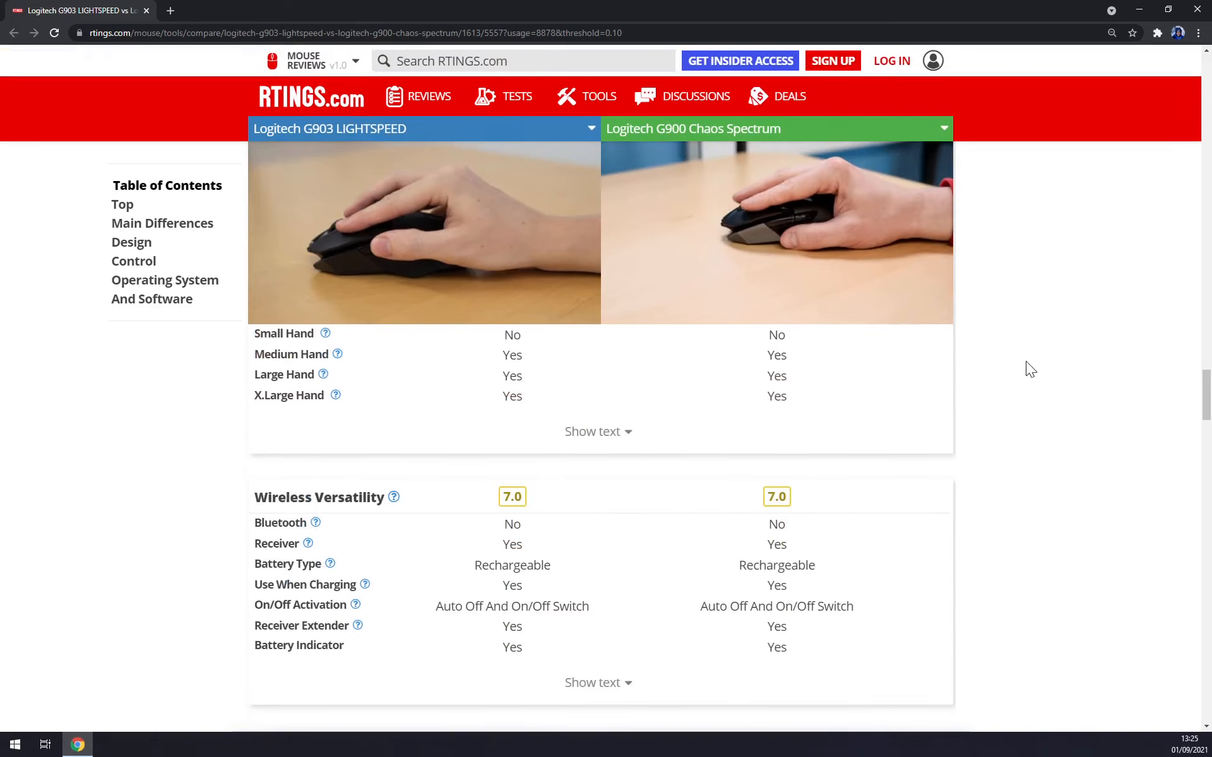
scroll("down", 3)
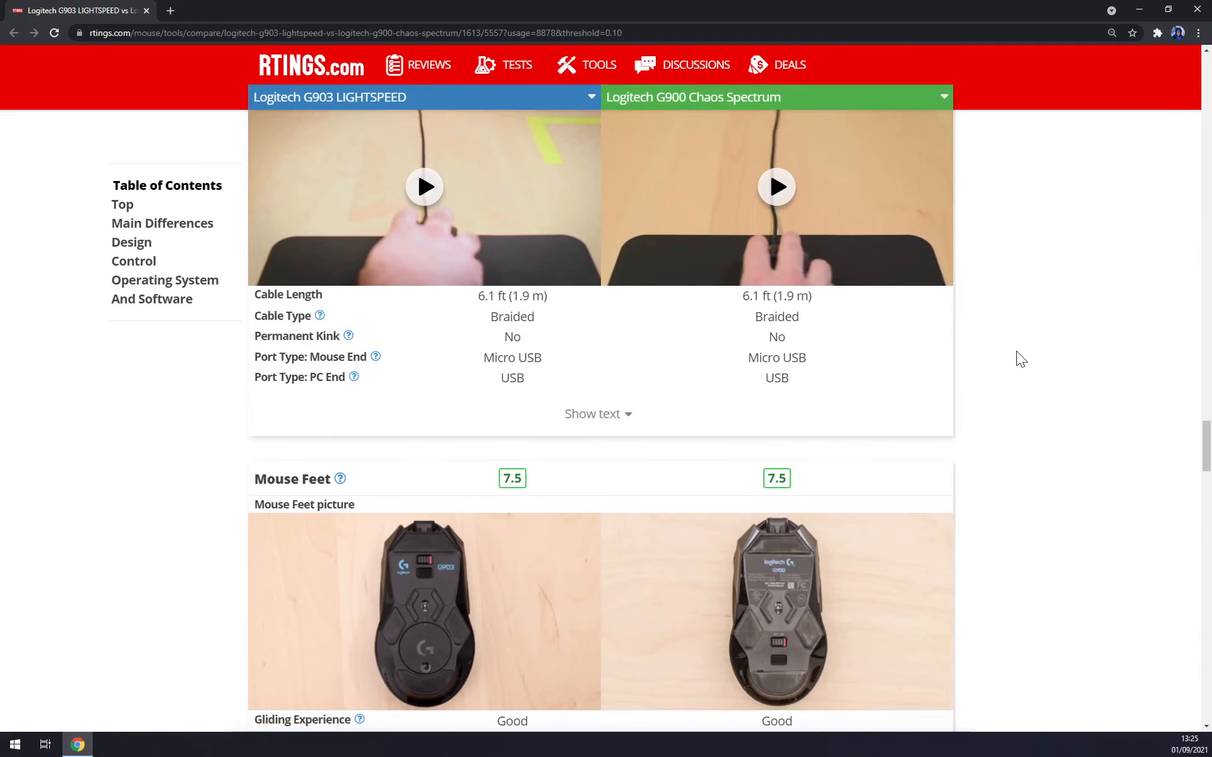
scroll("down", 3)
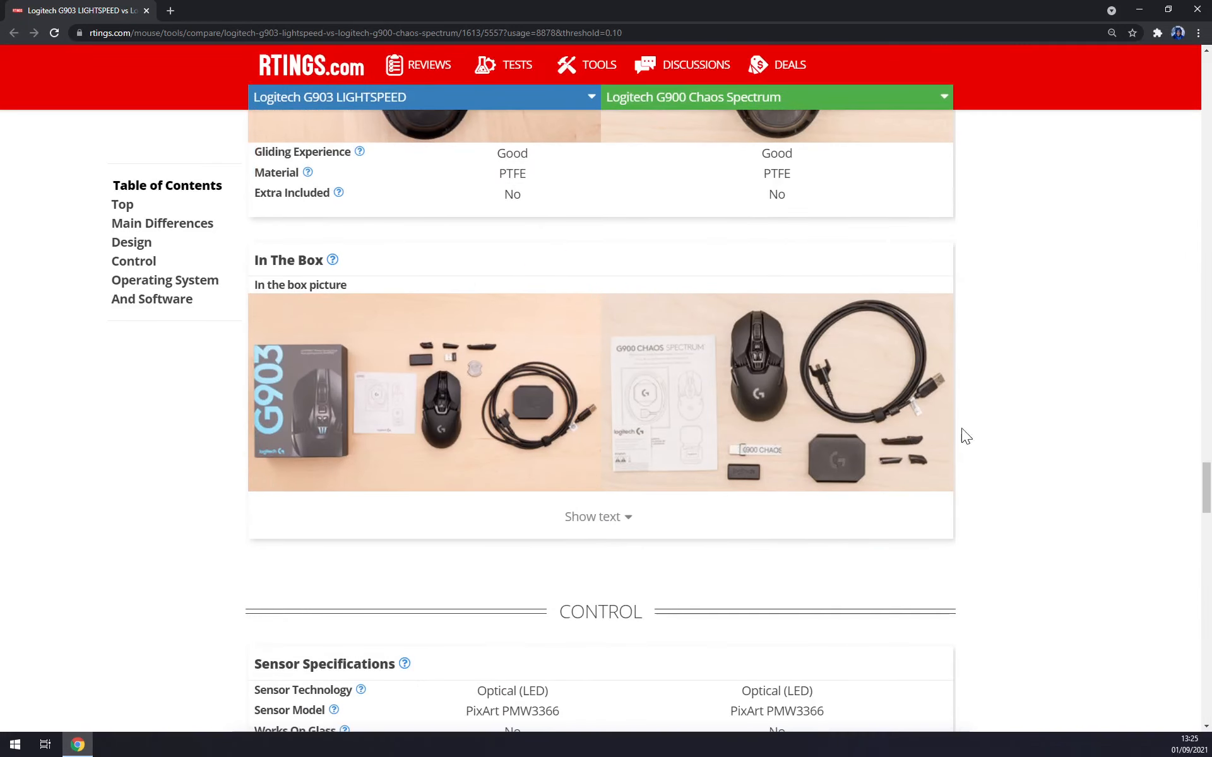
mouse_move(826, 496)
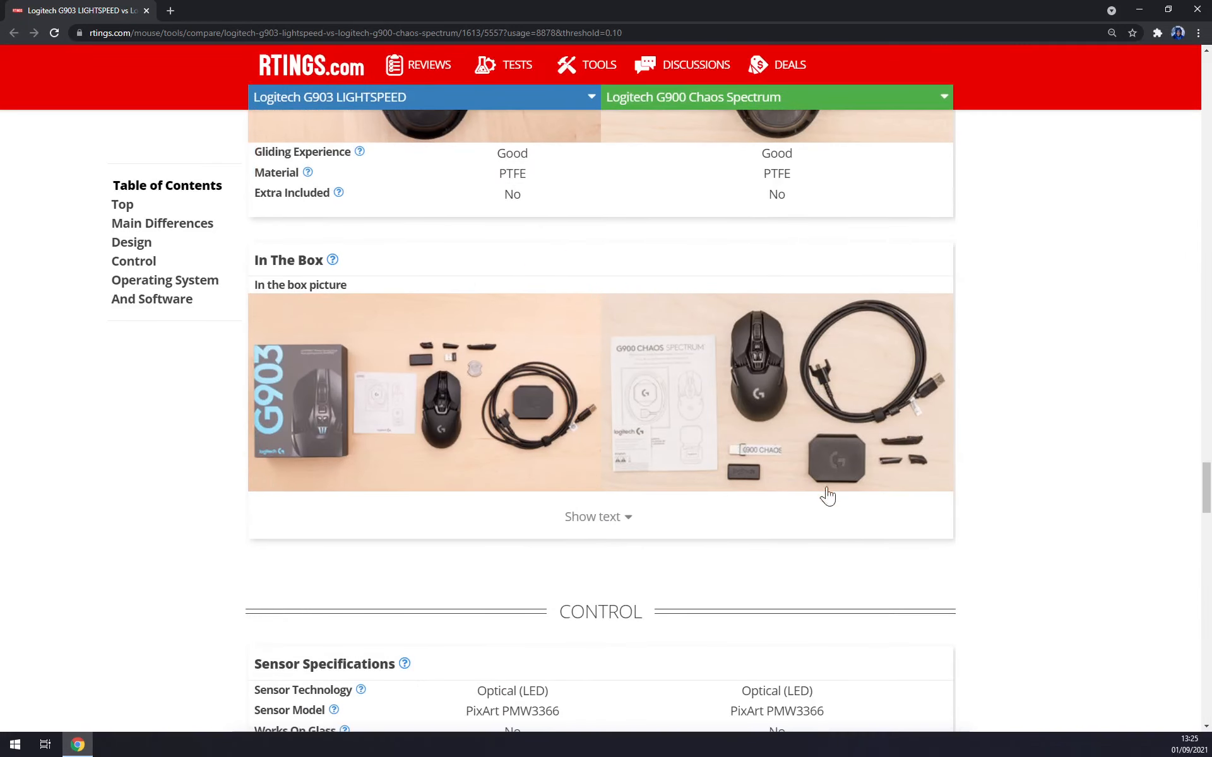
scroll("down", 3)
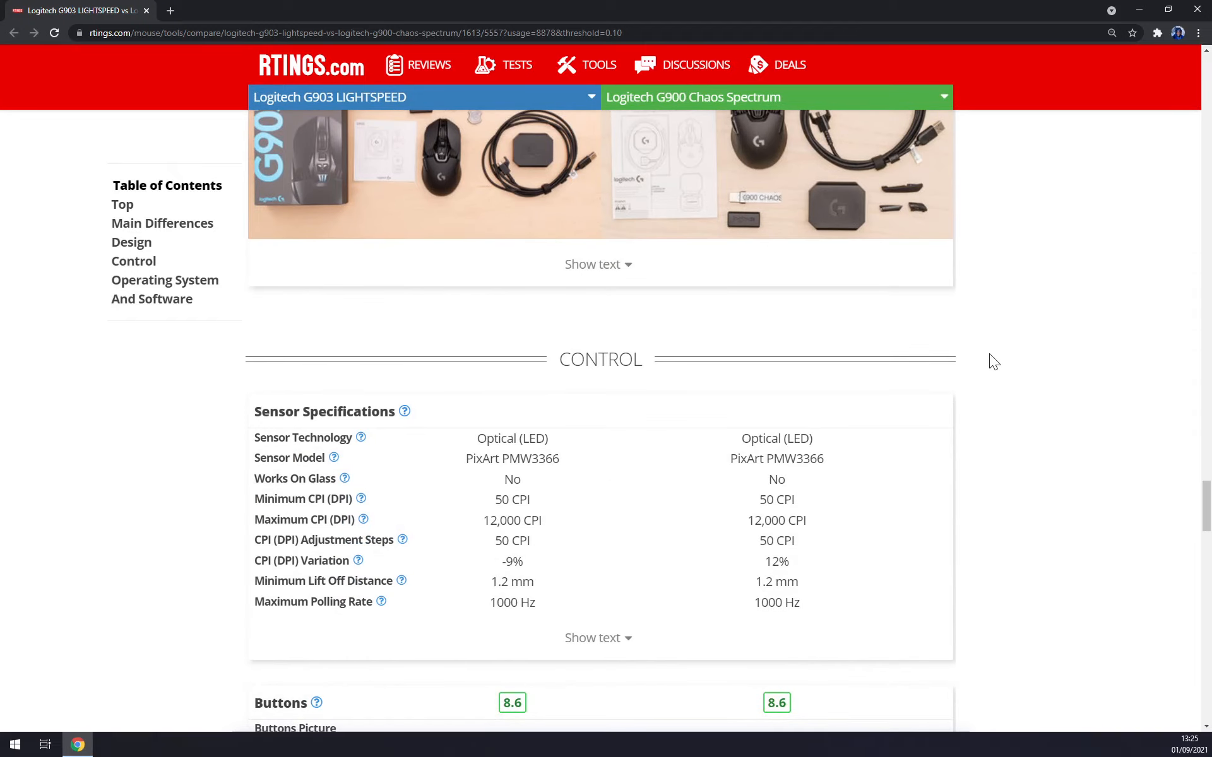
mouse_move(1052, 368)
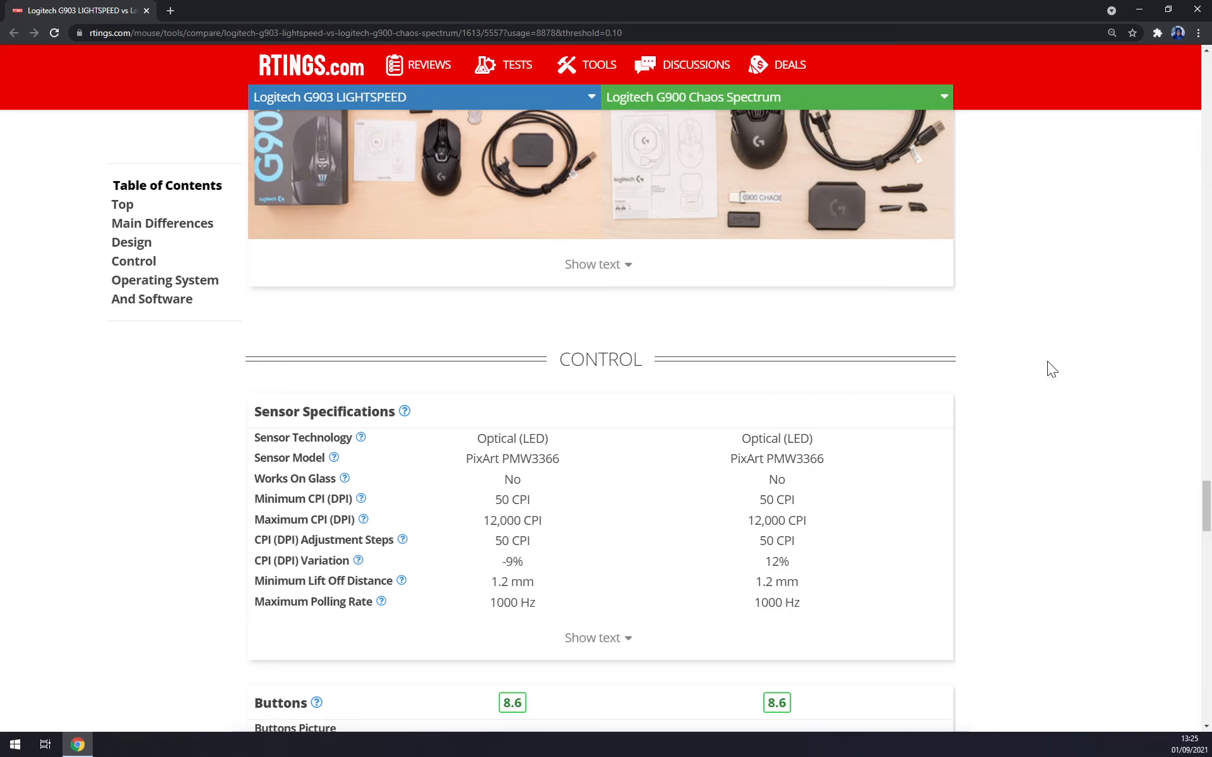
mouse_move(1042, 339)
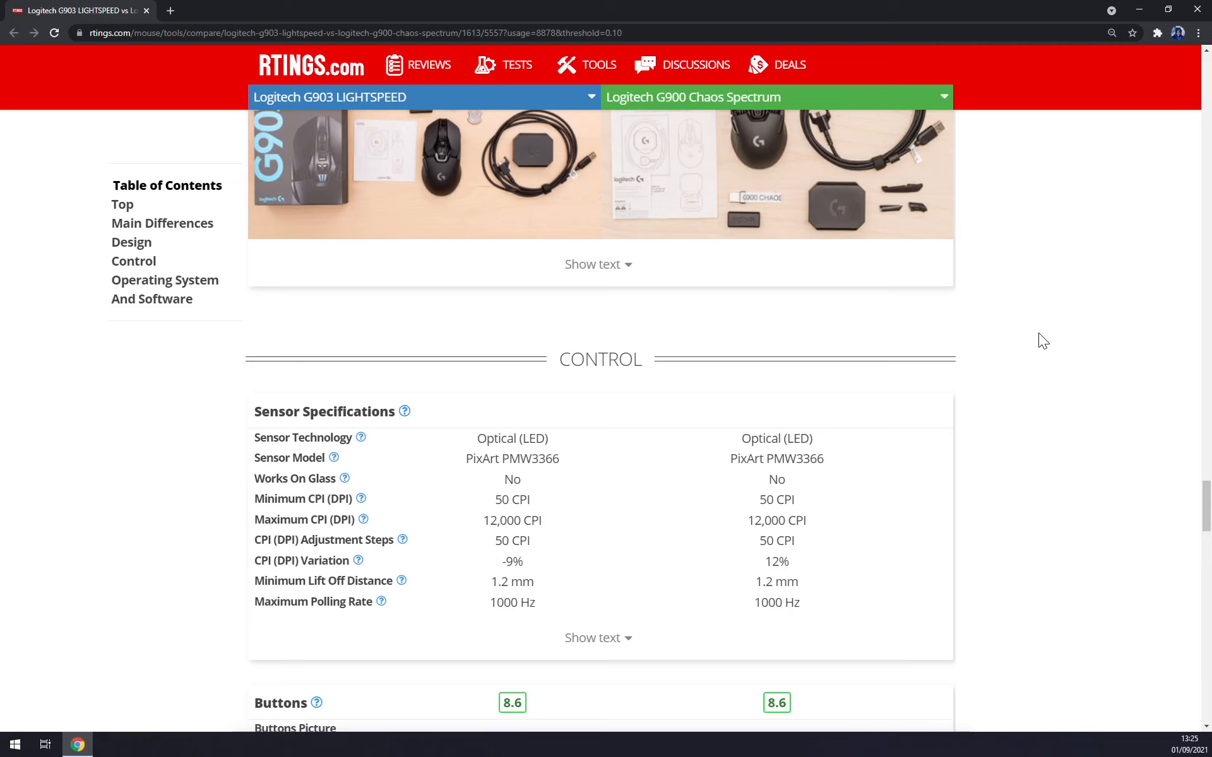
scroll("down", 3)
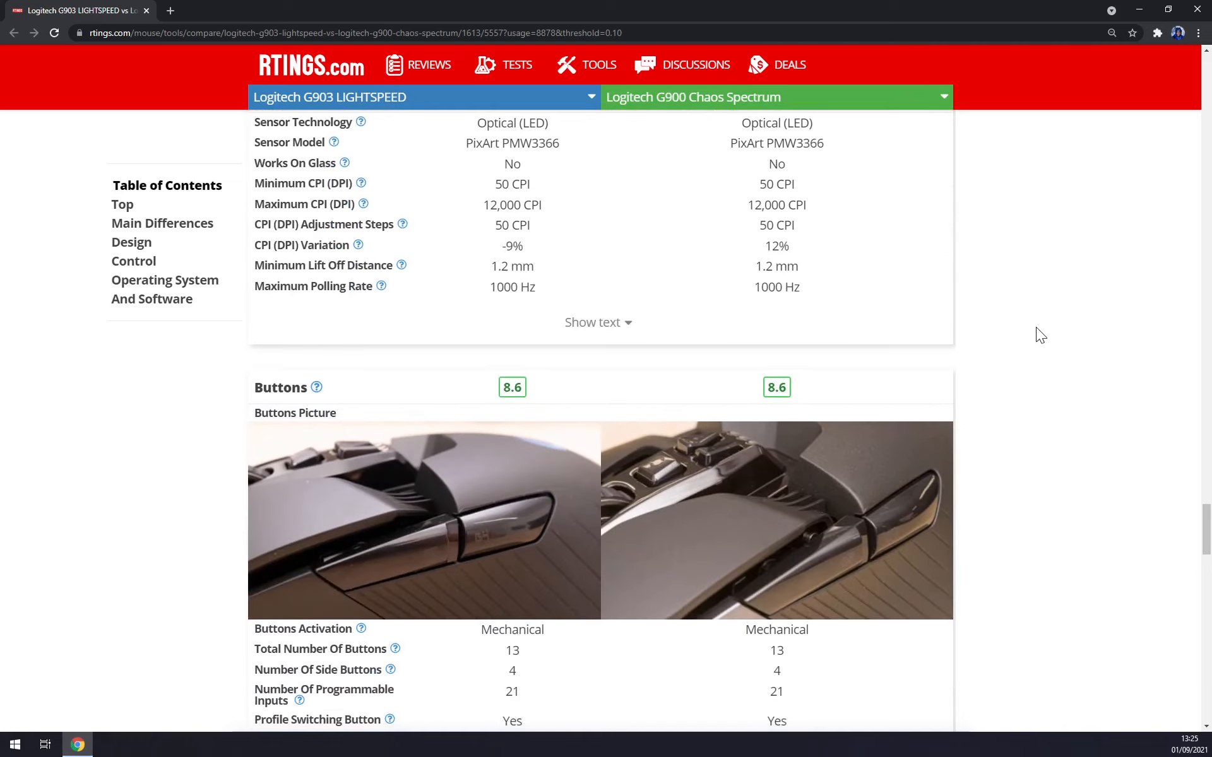
scroll("down", 3)
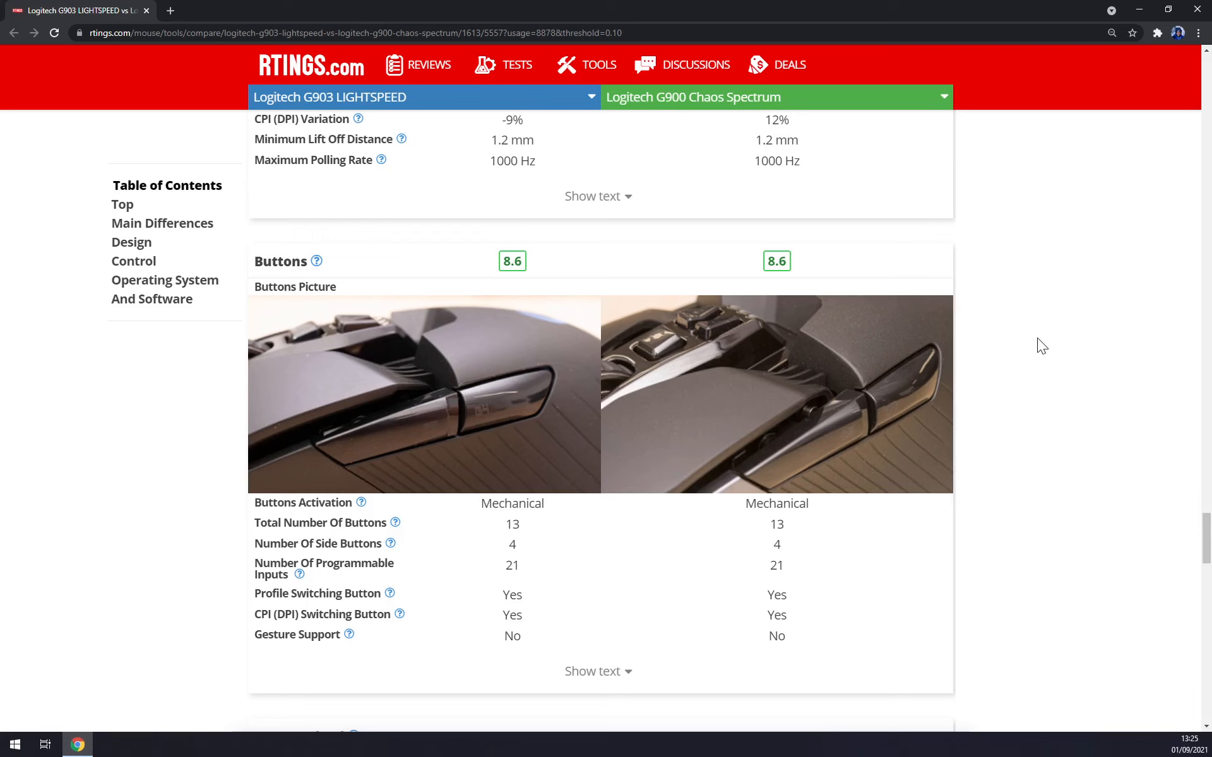
scroll("down", 3)
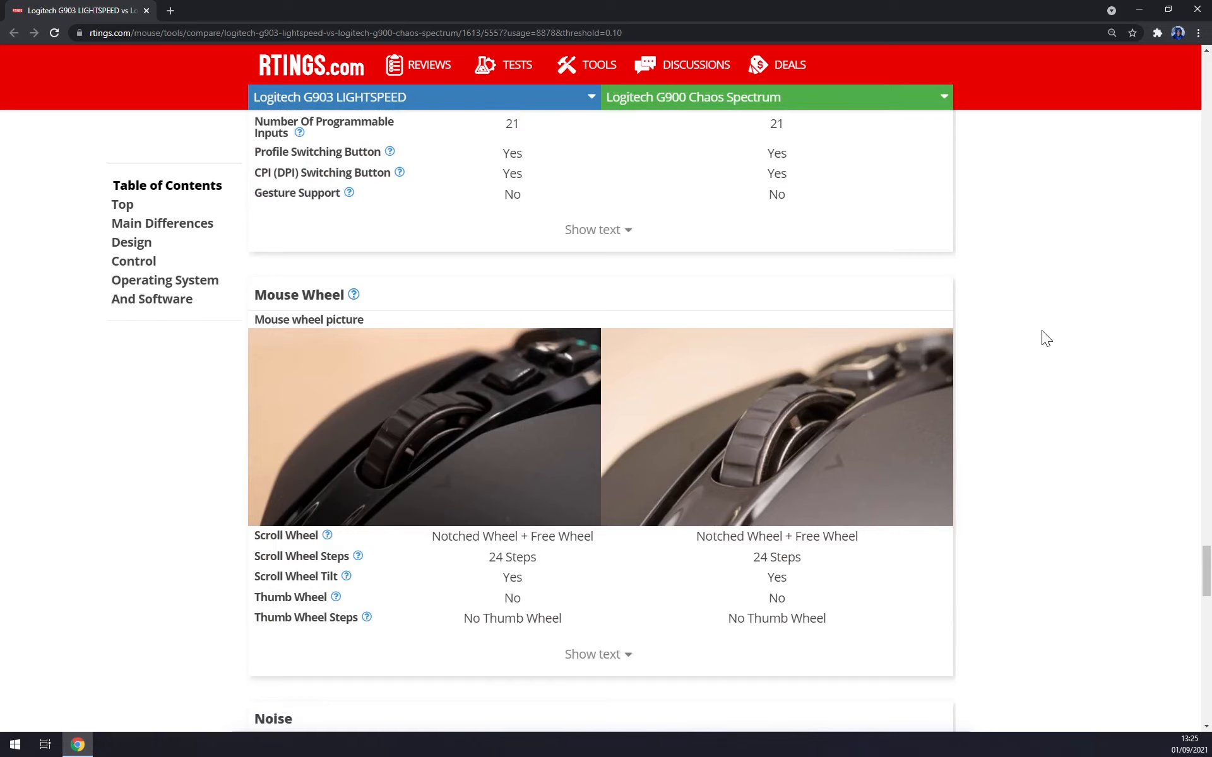
scroll("down", 3)
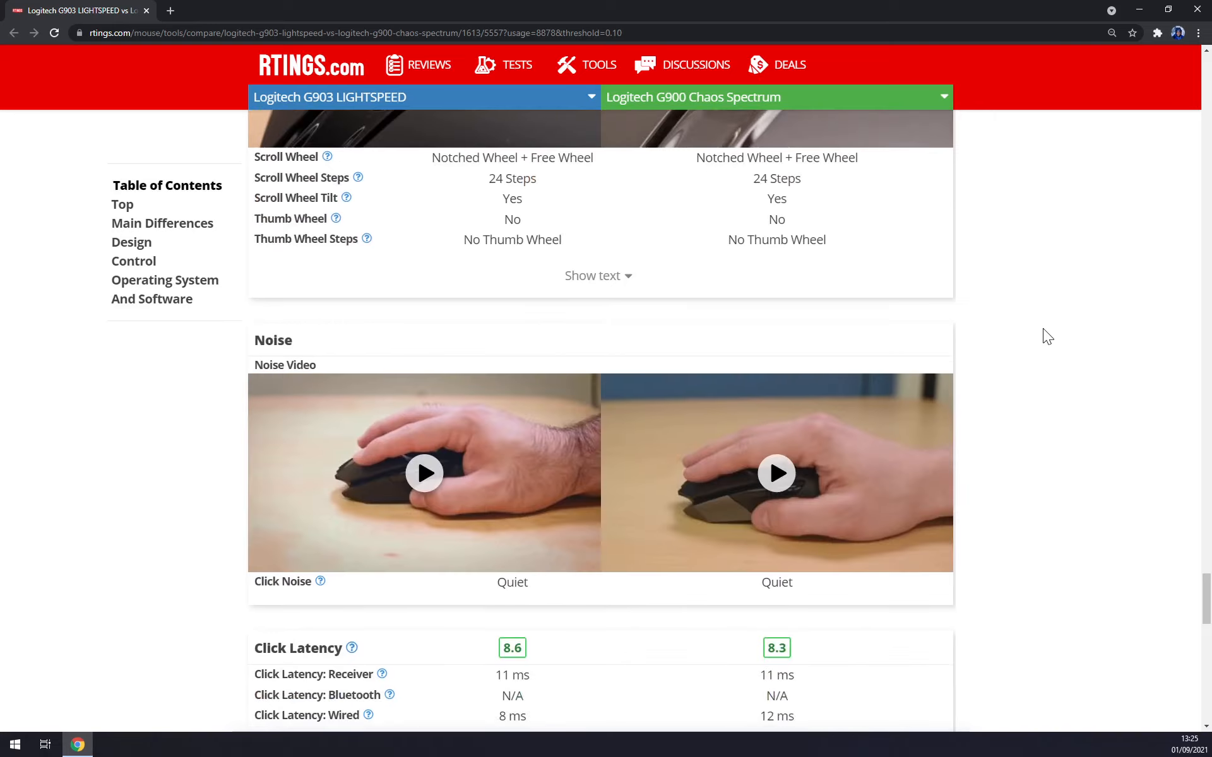
scroll("down", 3)
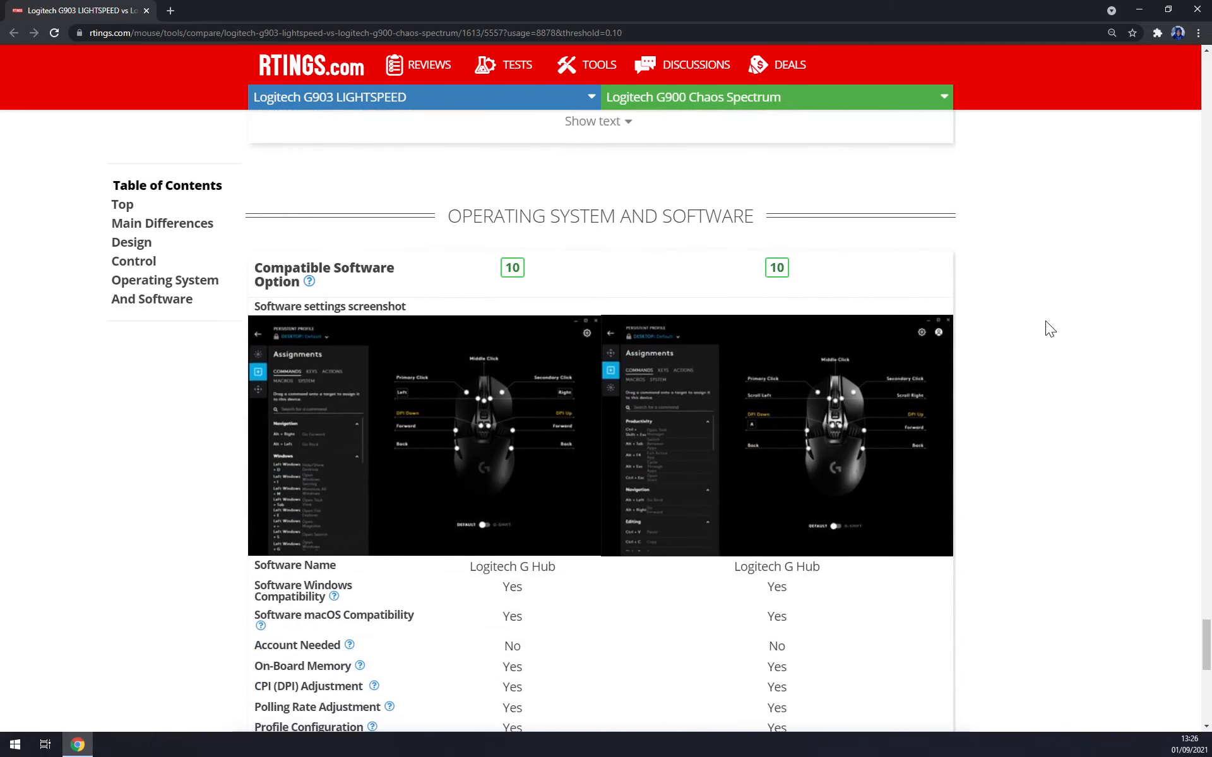
scroll("down", 3)
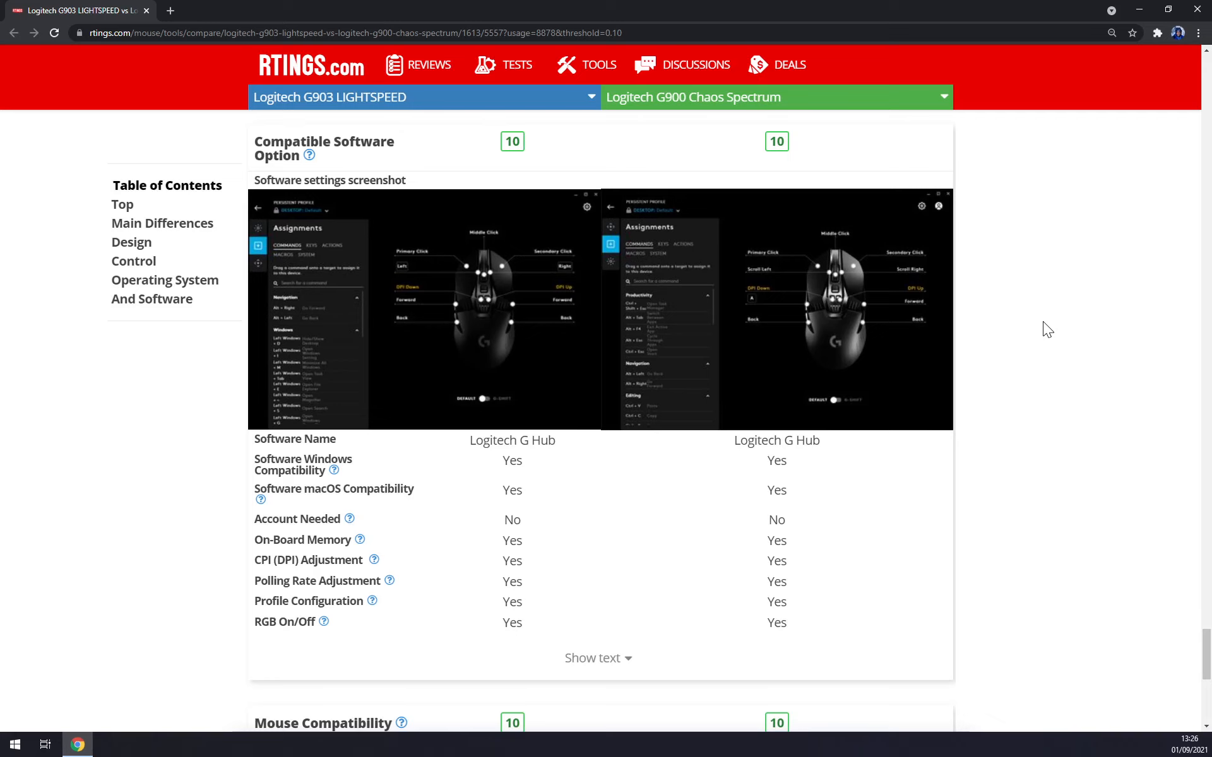
scroll("down", 3)
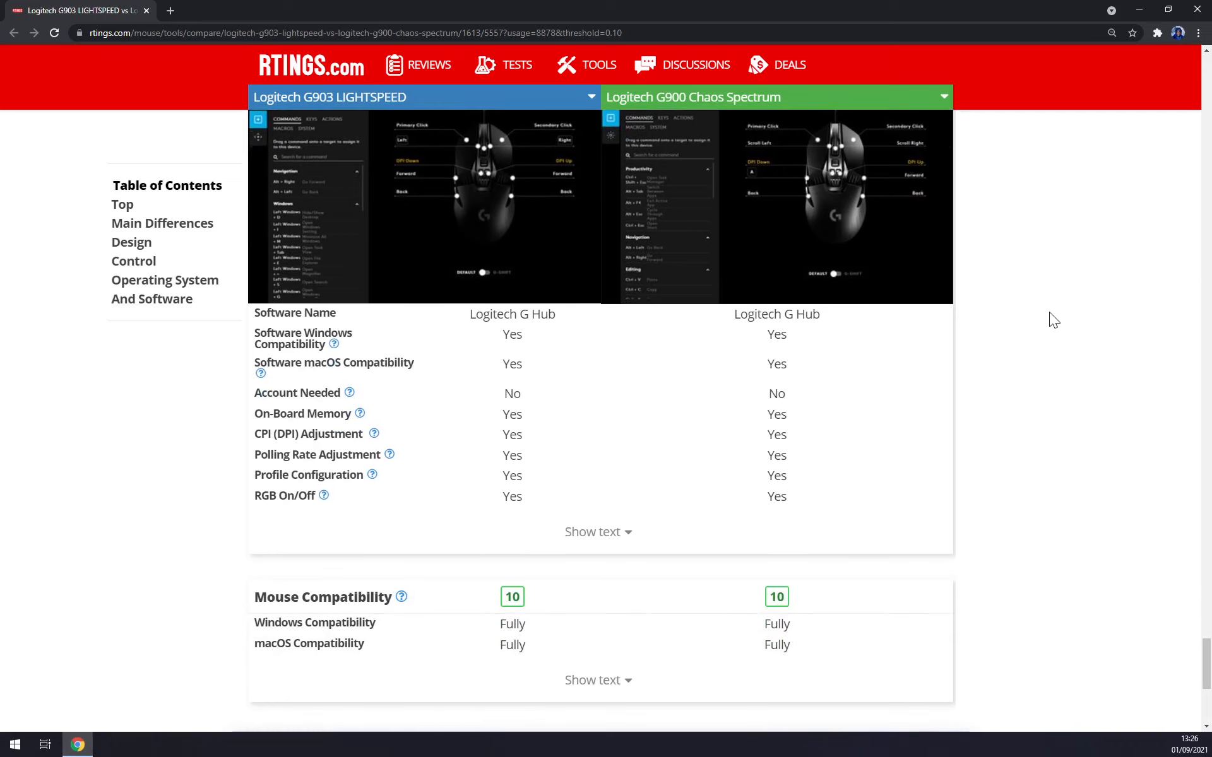
mouse_move(1066, 316)
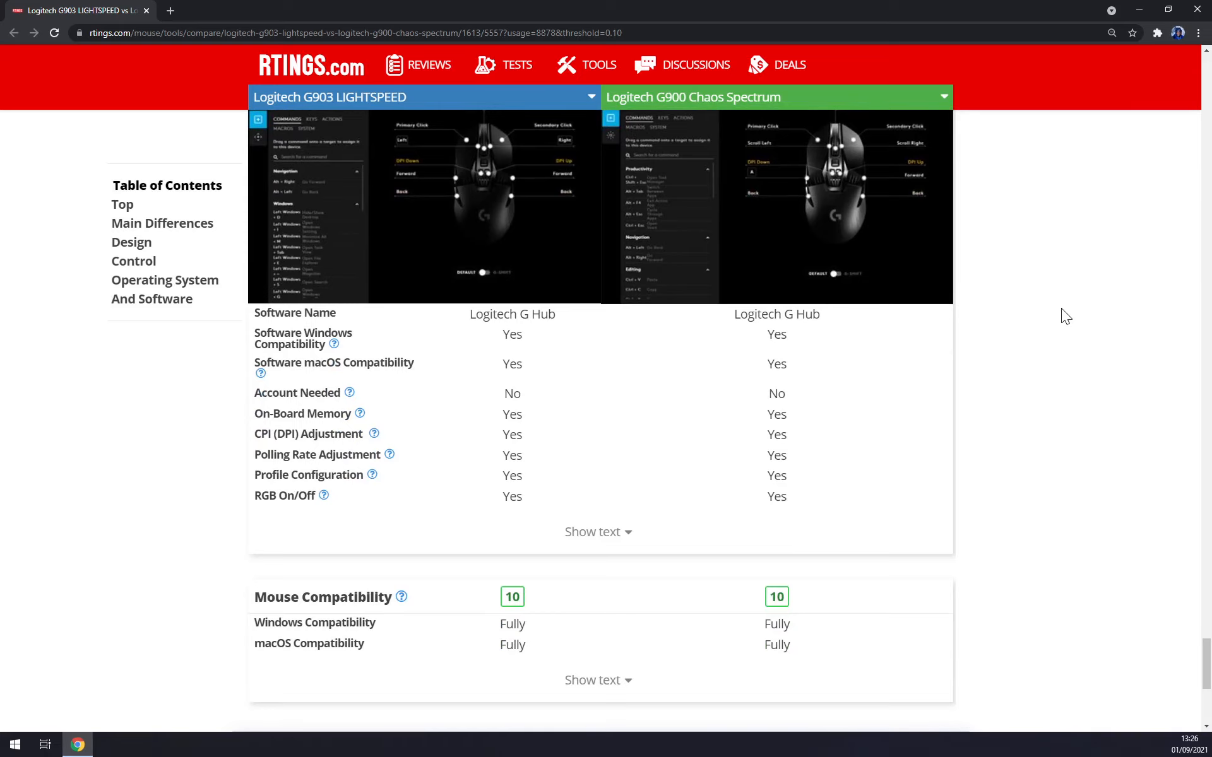
mouse_move(1188, 636)
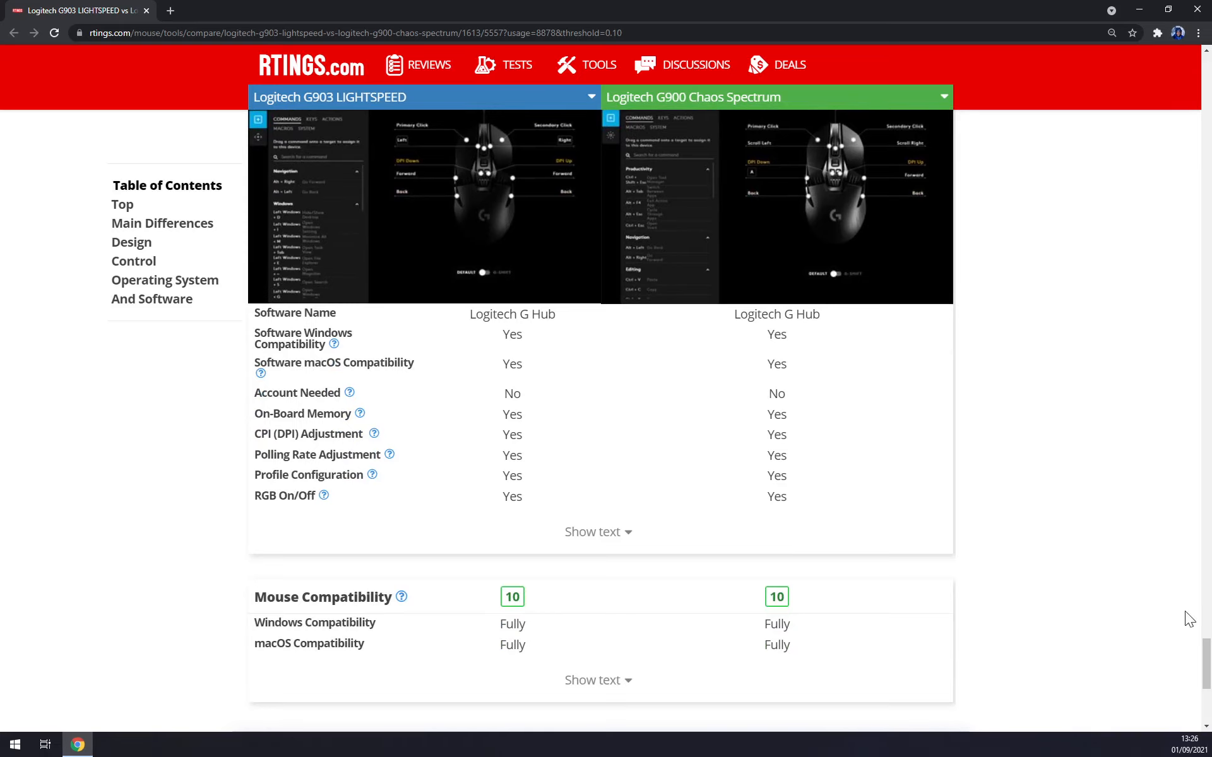
scroll("up", 3)
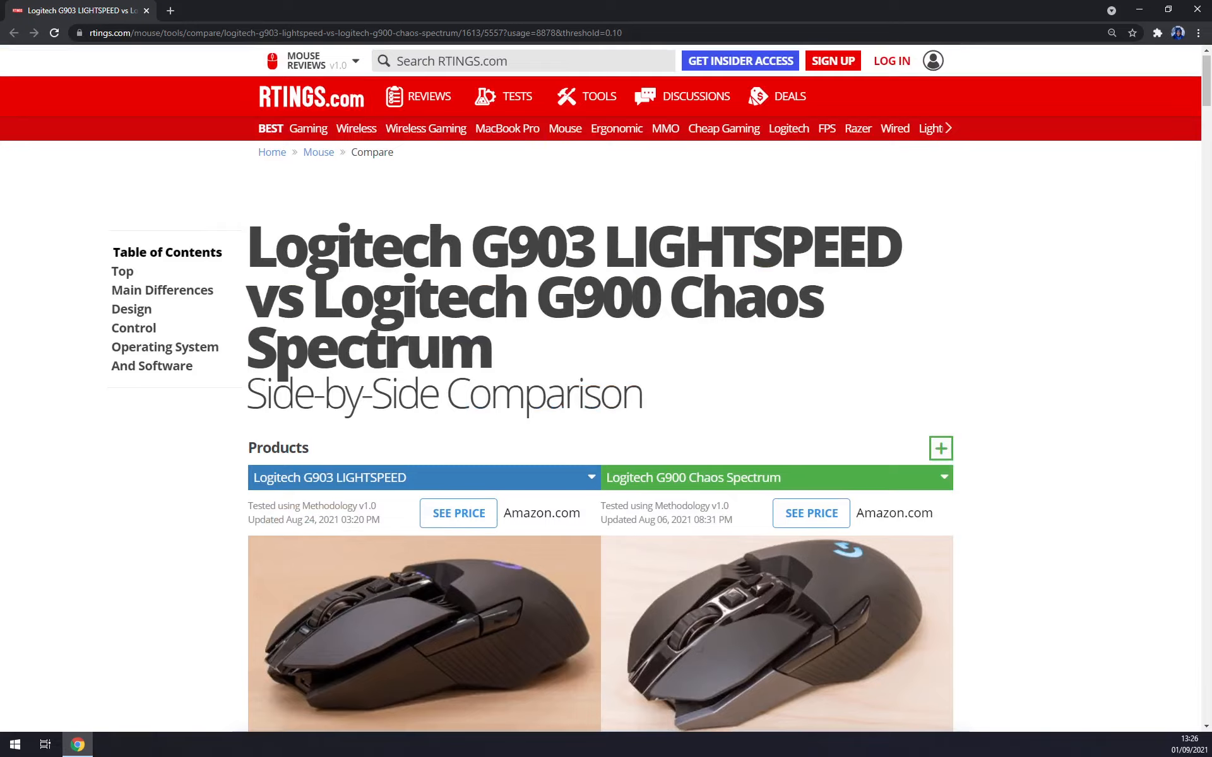
scroll("down", 3)
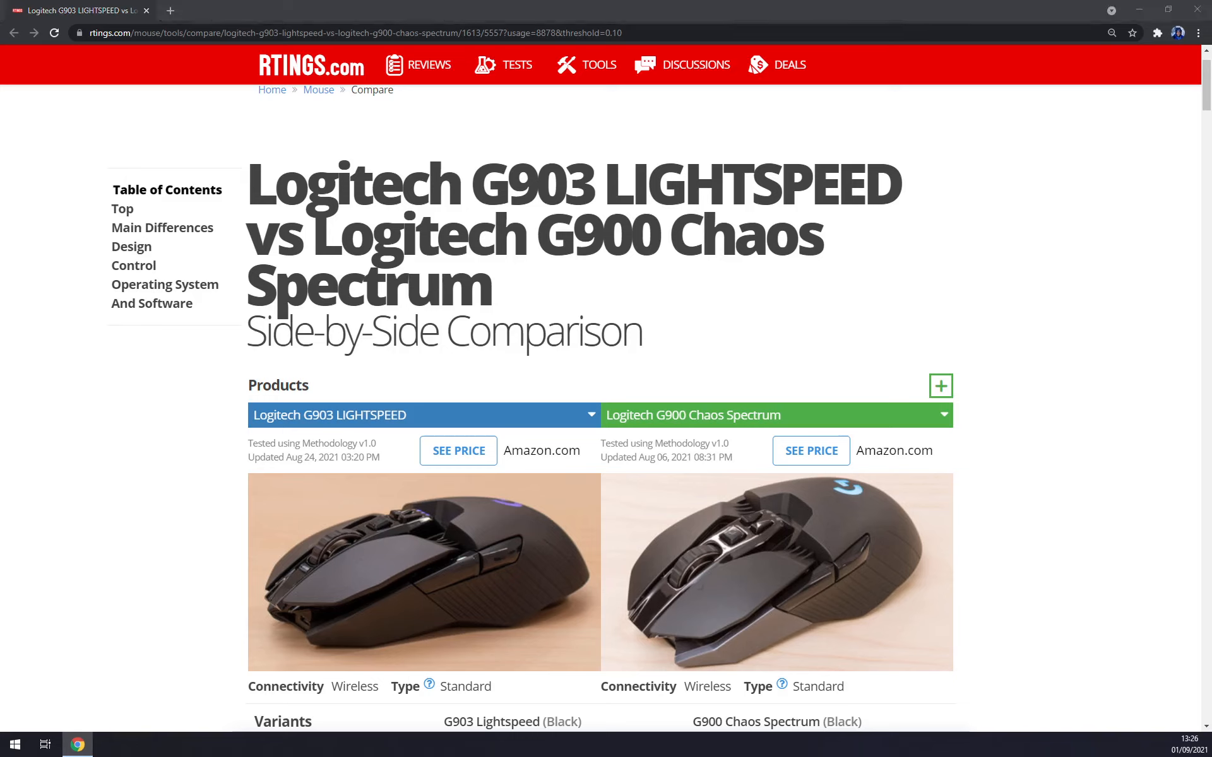
mouse_move(60, 303)
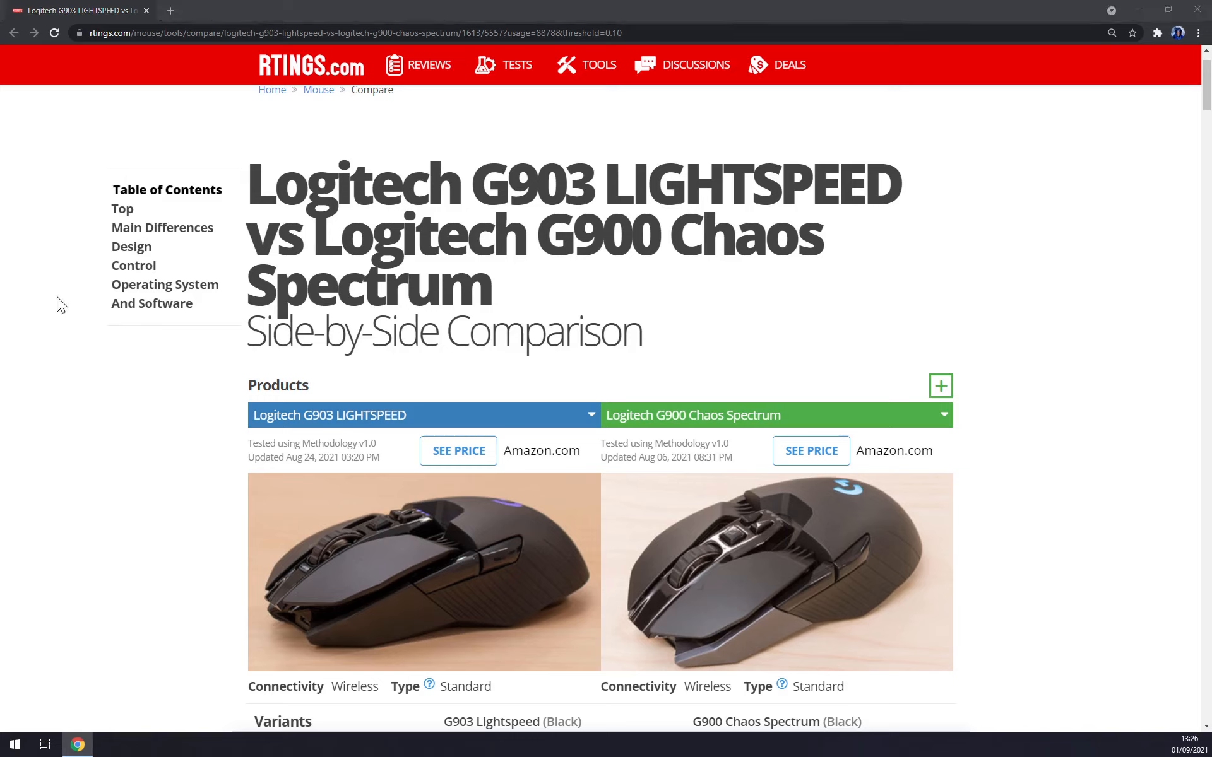